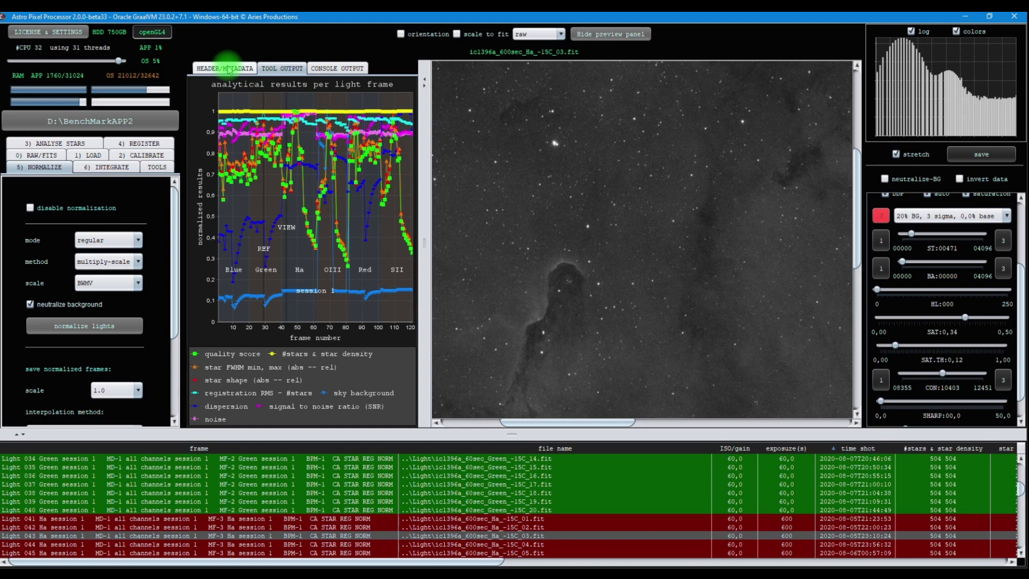
Show the 600 s Ha light frame's FITS header and scroll to the master and integration files.
click(225, 68)
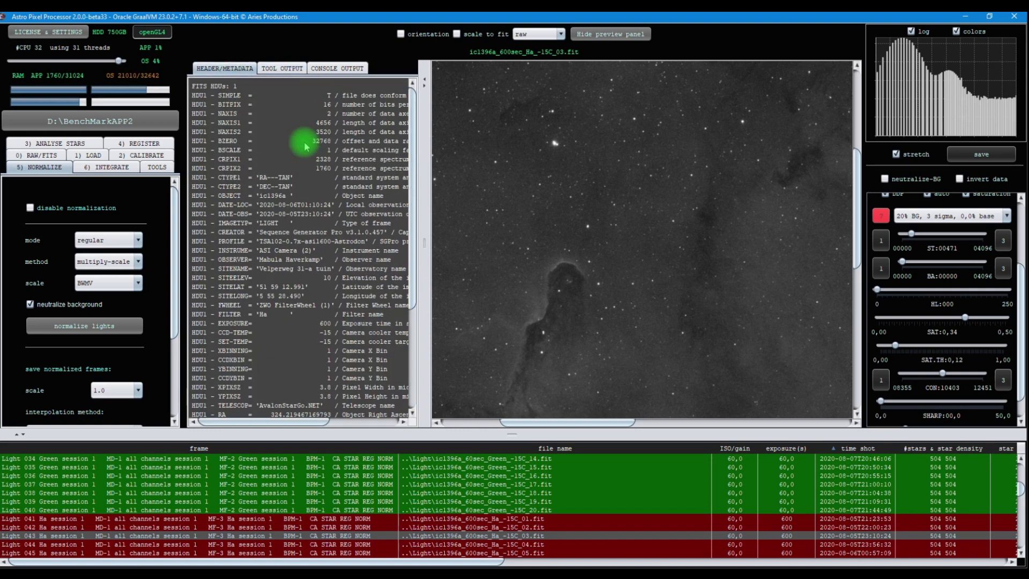
scroll(down, 3)
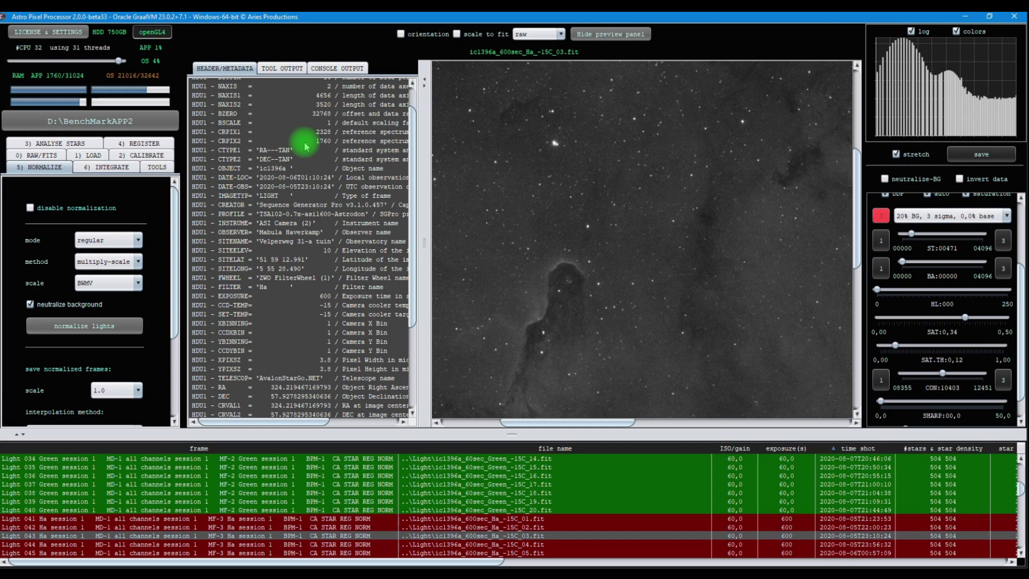
mouse_move(306, 238)
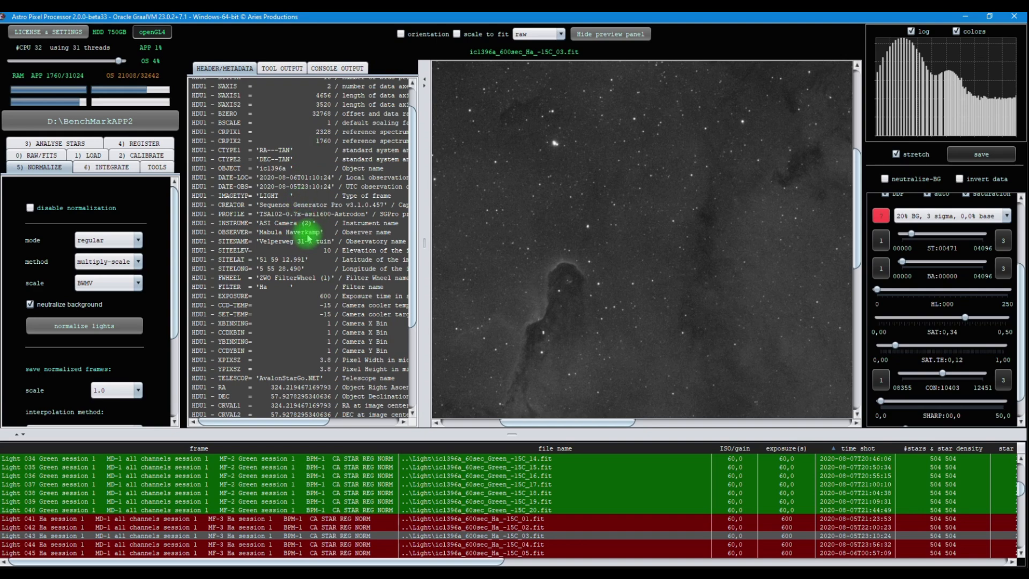
scroll(down, 3)
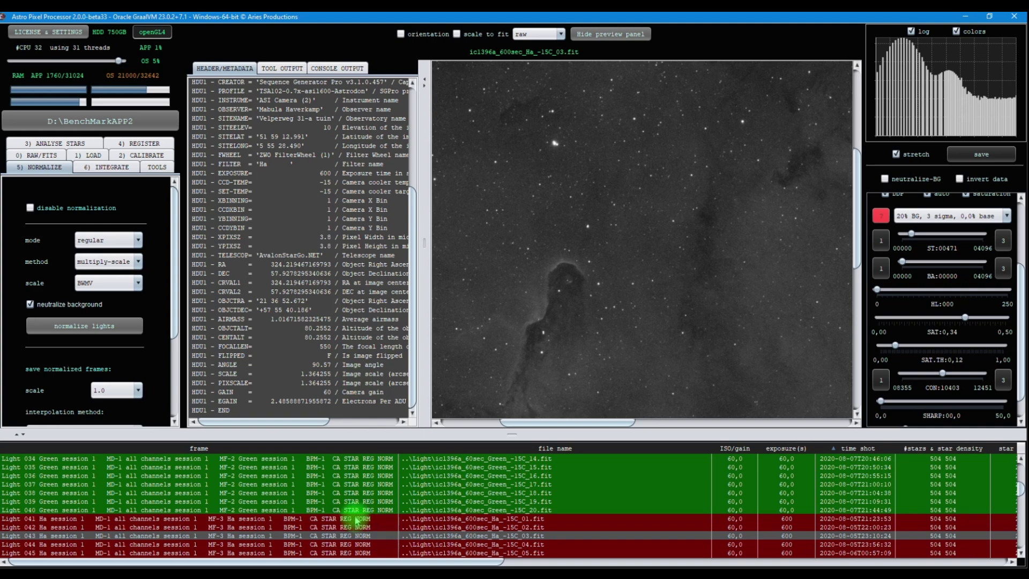
scroll(down, 3)
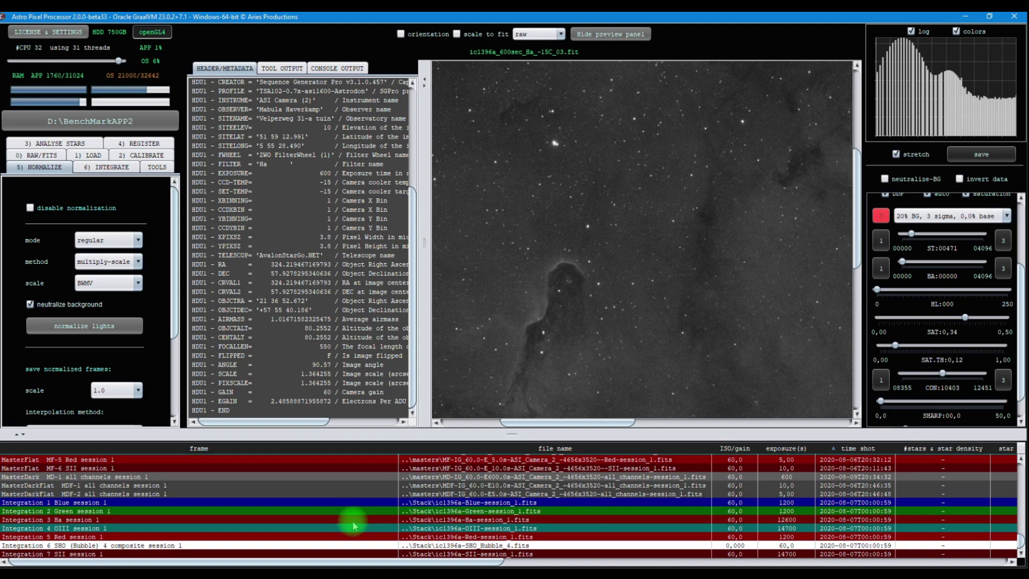
Load Integration 3 Ha session 1 and browse its FITS header and integration metadata notes.
click(353, 519)
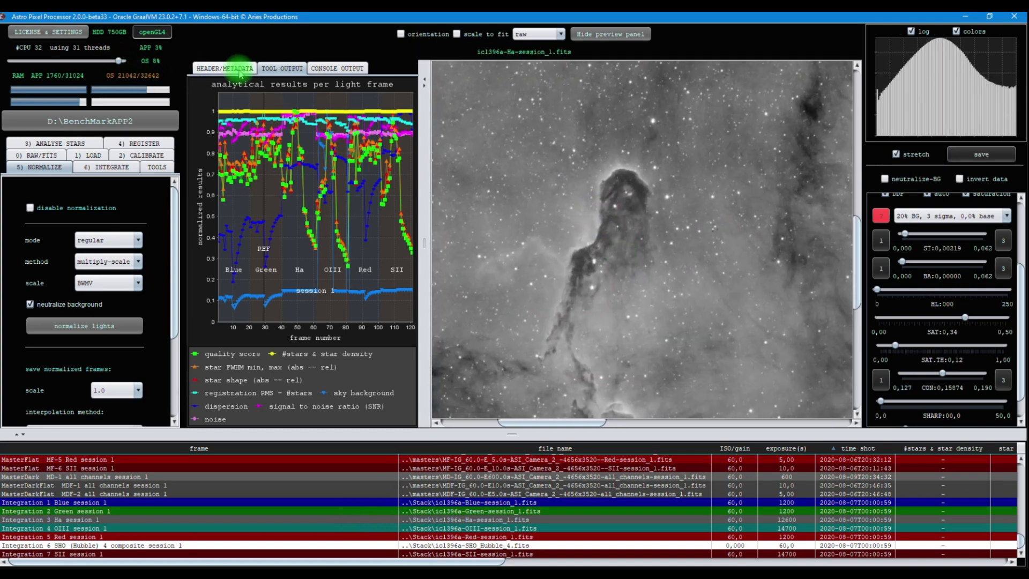
click(224, 68)
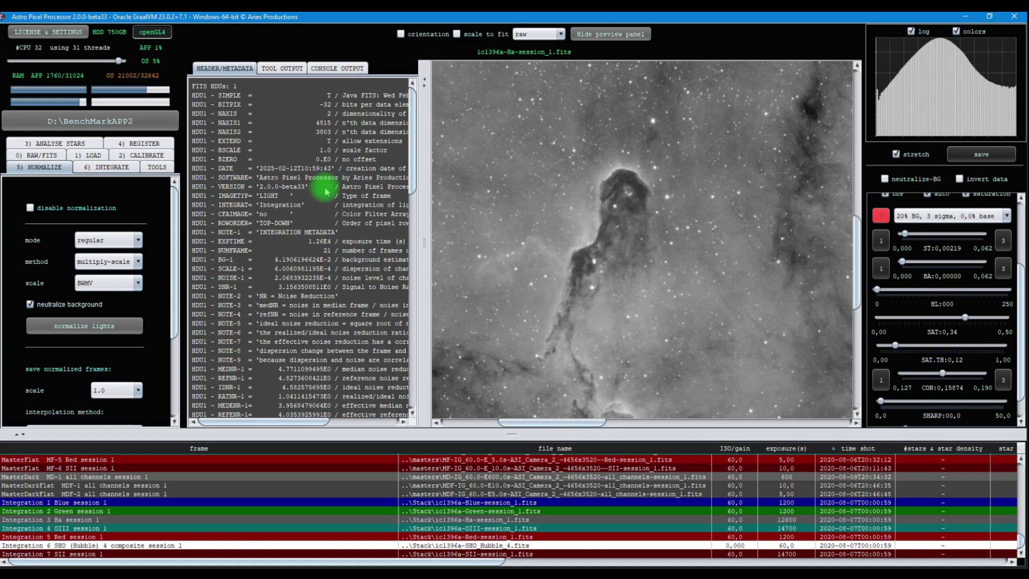
scroll(down, 3)
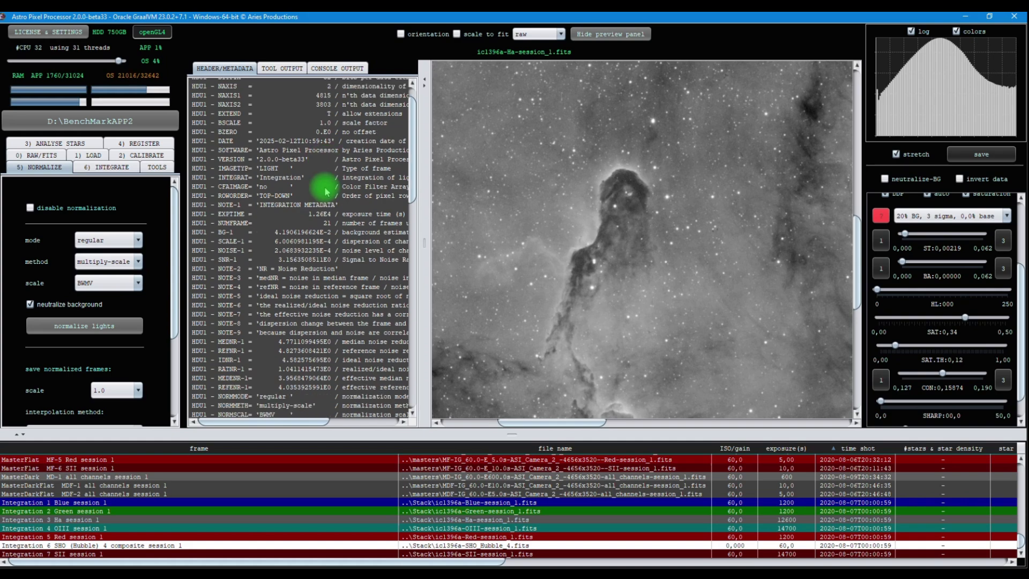
scroll(down, 3)
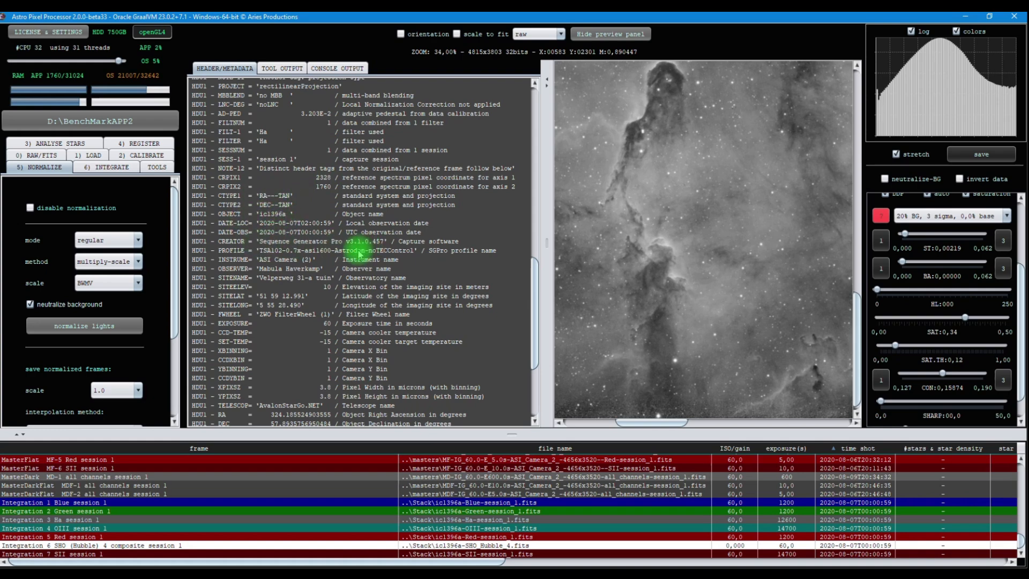
scroll(down, 3)
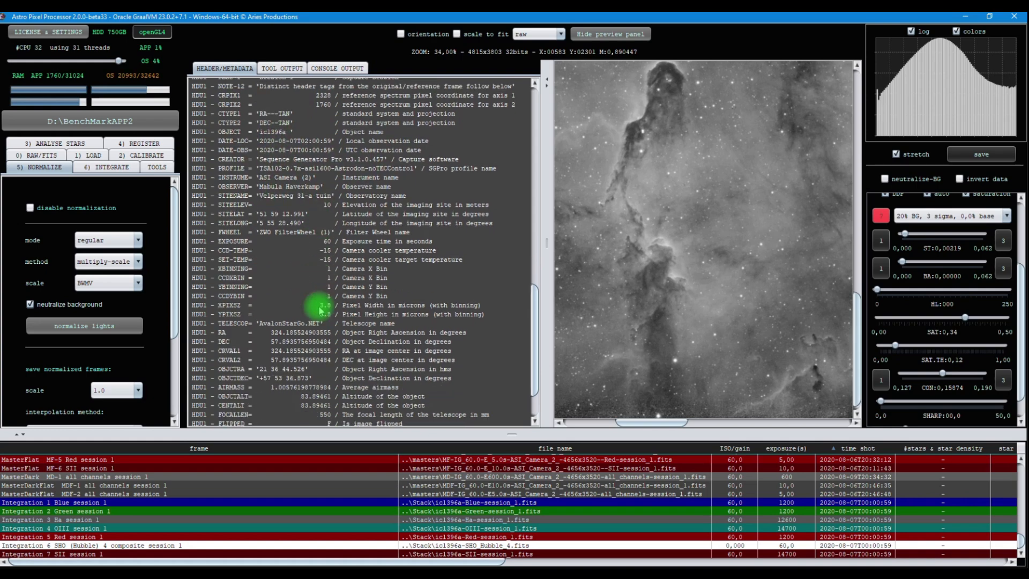
scroll(down, 3)
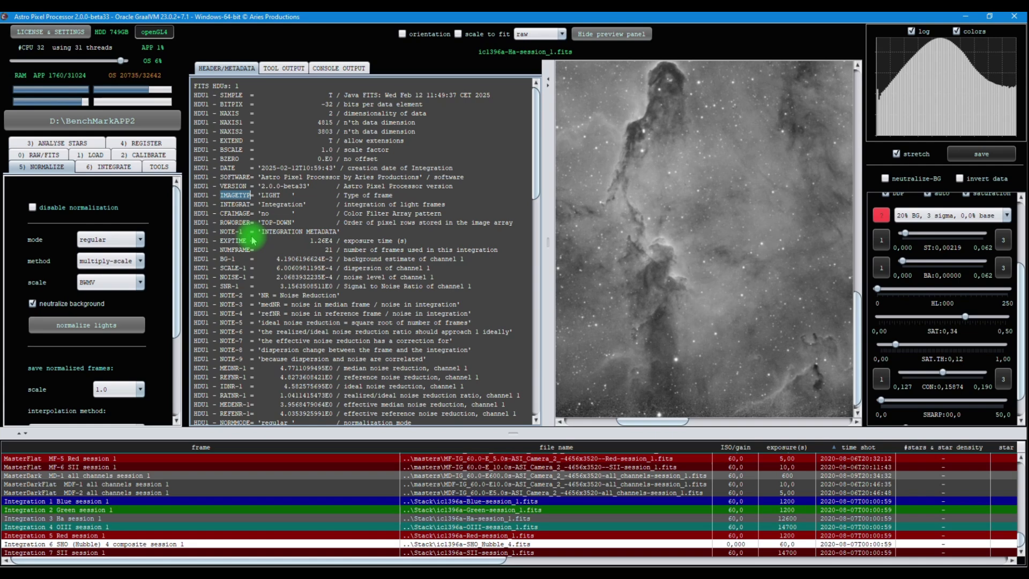
scroll(down, 3)
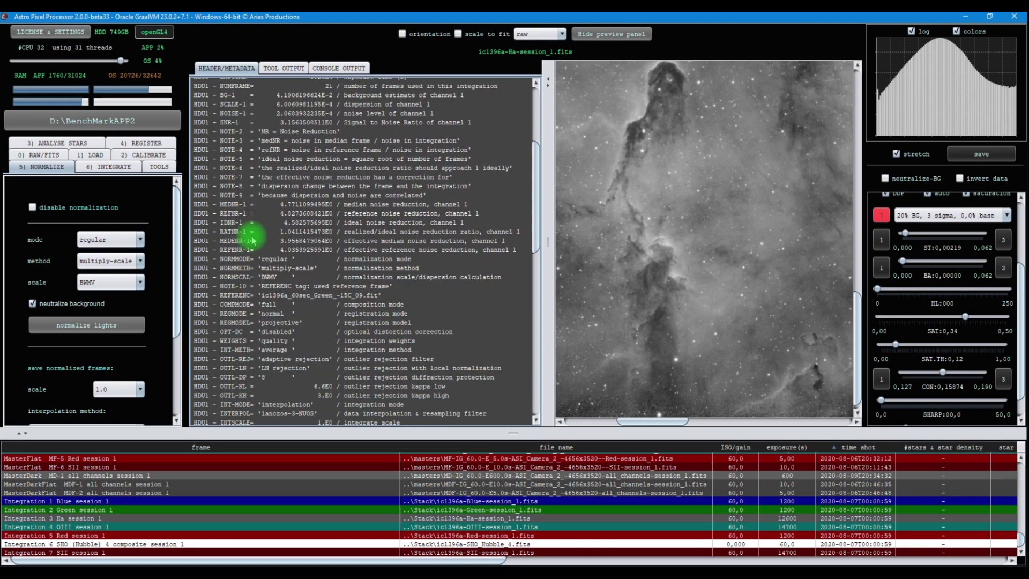
scroll(down, 3)
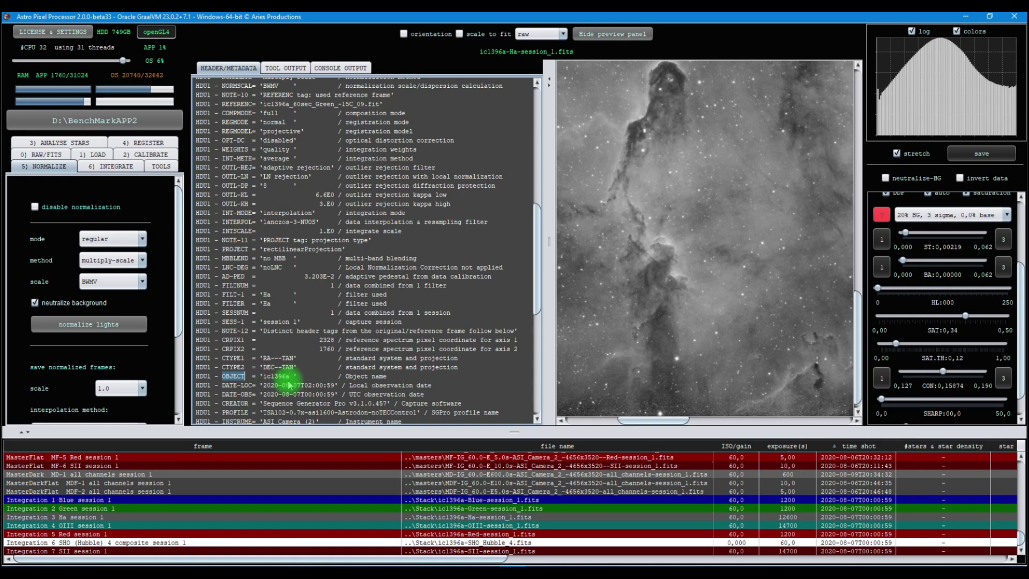
Show the 1) LOAD settings and the DeepSky object name field holding icl1396a.
click(93, 155)
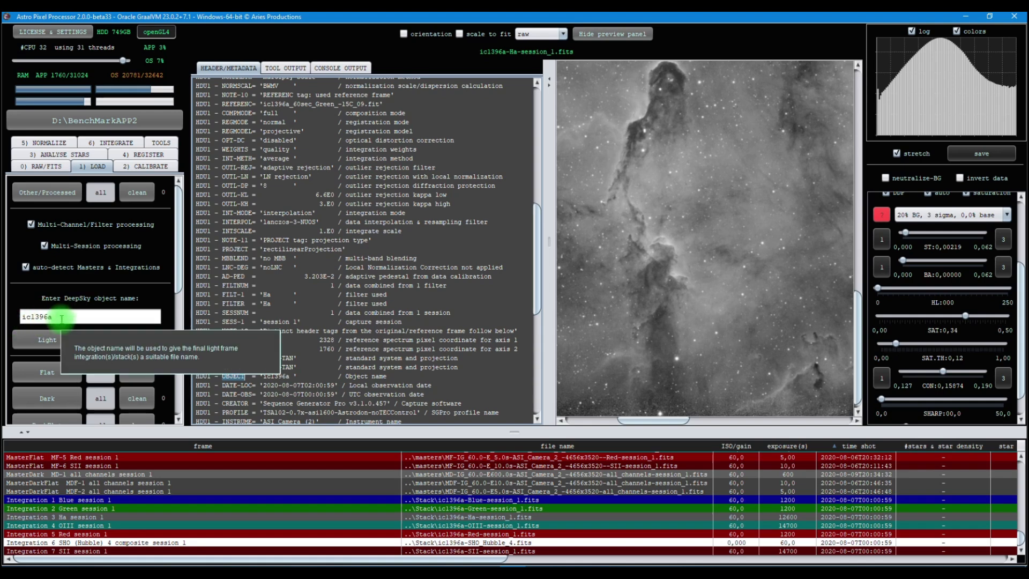
click(100, 339)
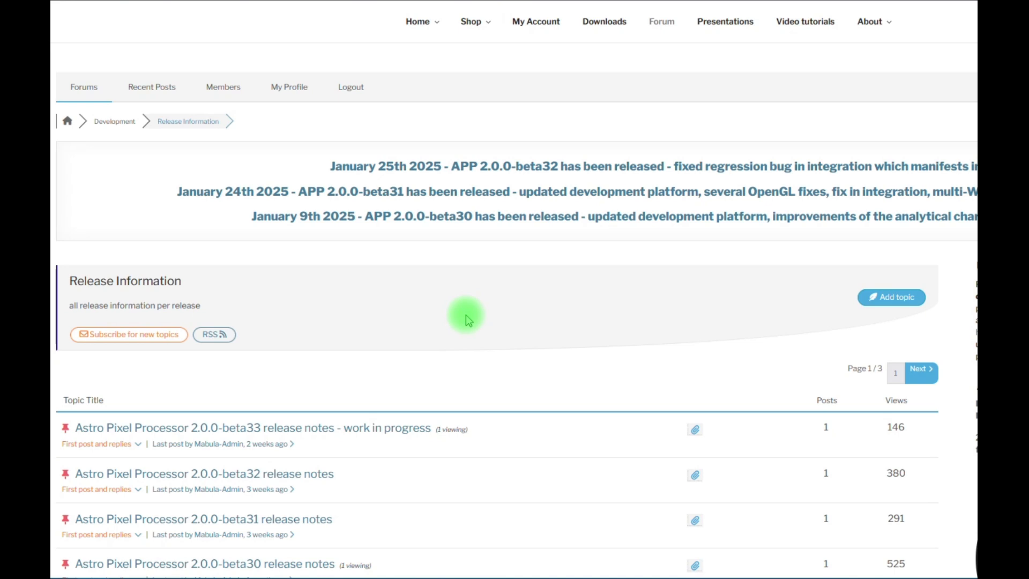
mouse_move(408, 340)
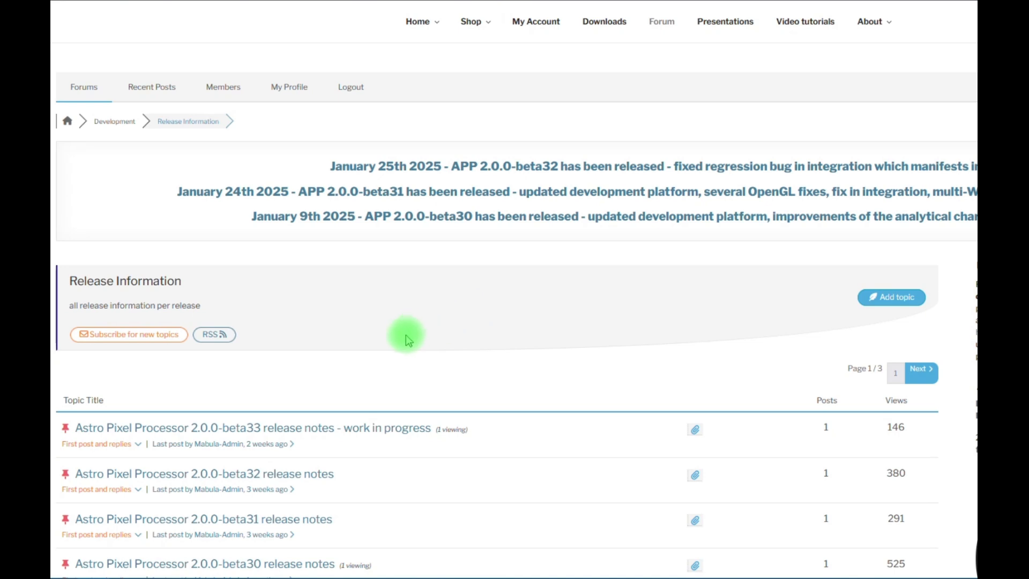
mouse_move(407, 354)
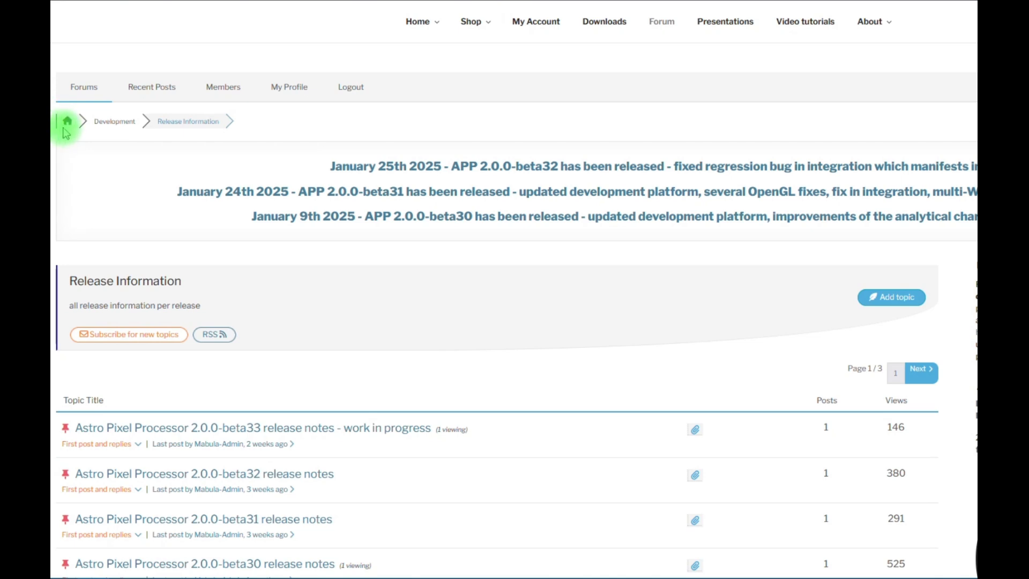
mouse_move(660, 21)
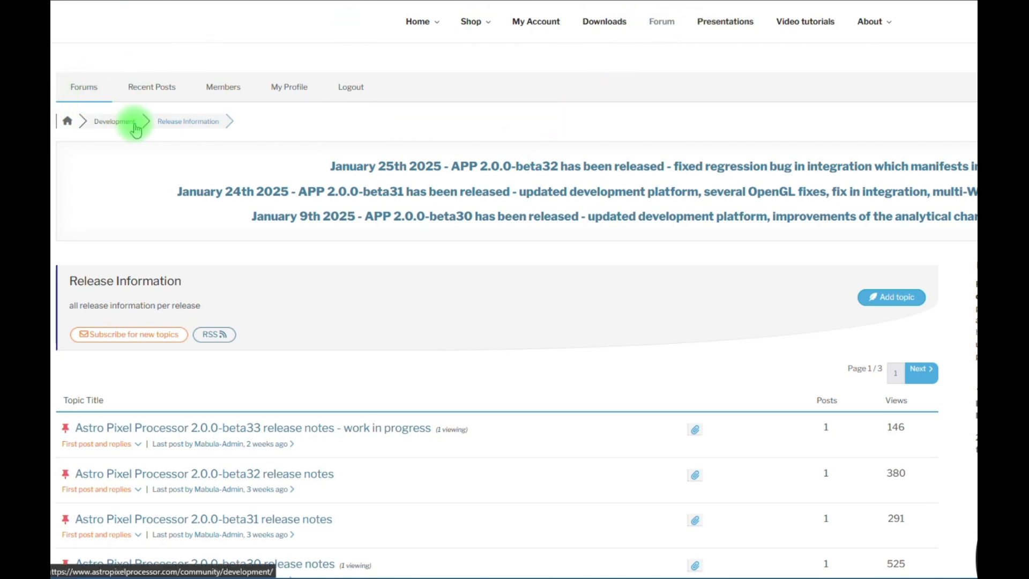
mouse_move(252, 128)
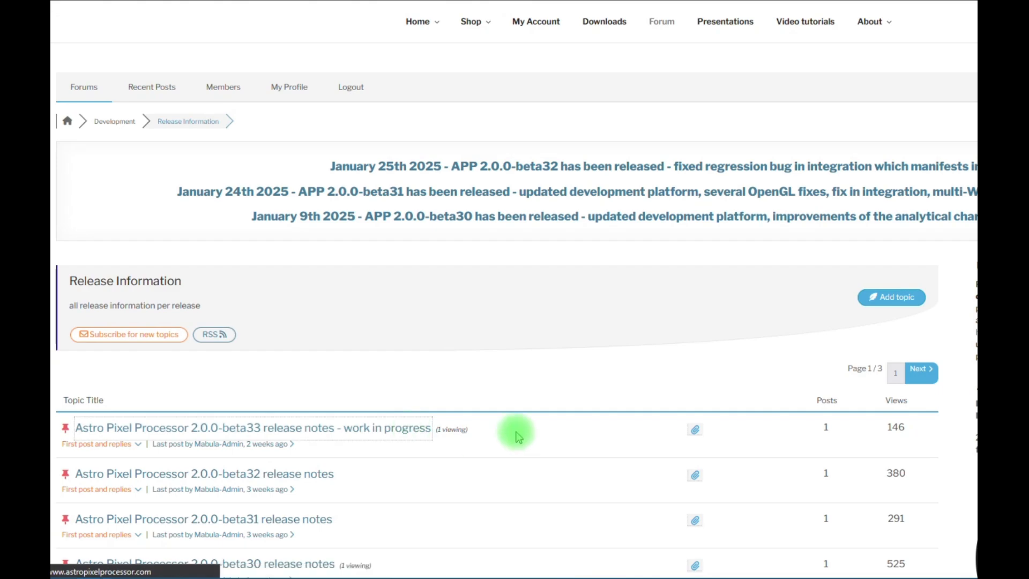
Read the 2.0.0-beta33 release notes post, covering FITS header tag changes and fixes.
click(251, 427)
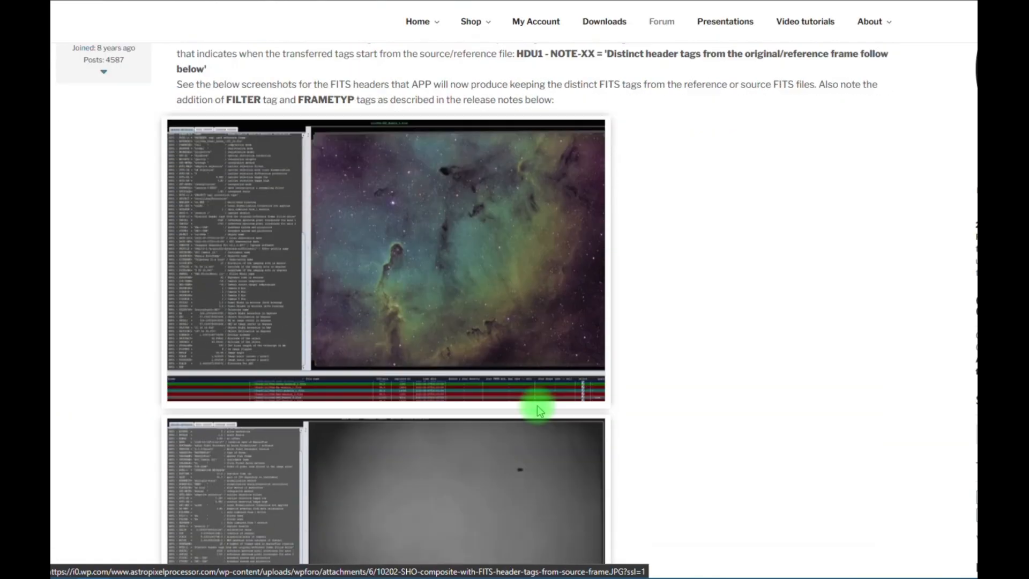
scroll(down, 3)
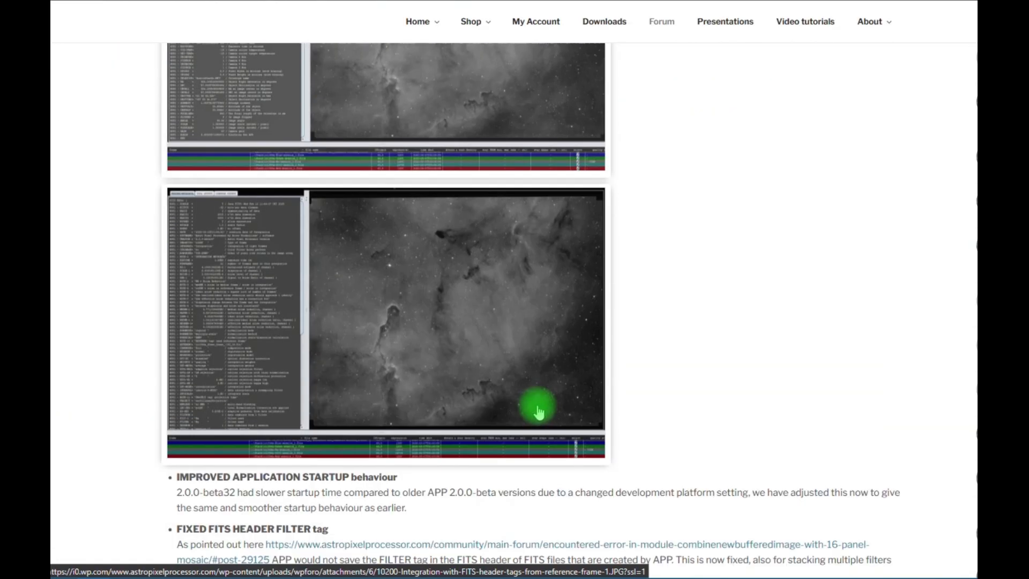
scroll(down, 3)
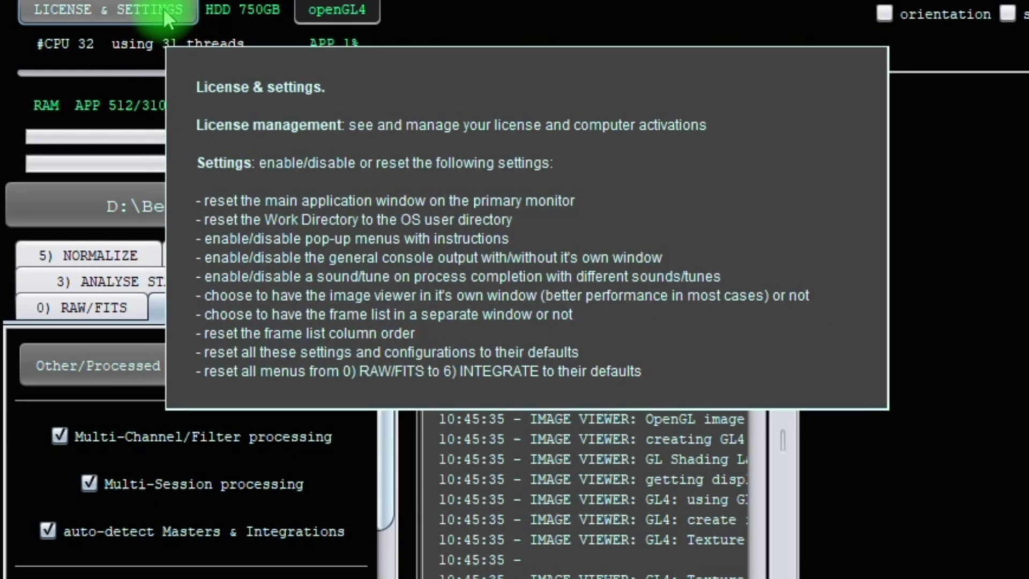
mouse_move(20, 43)
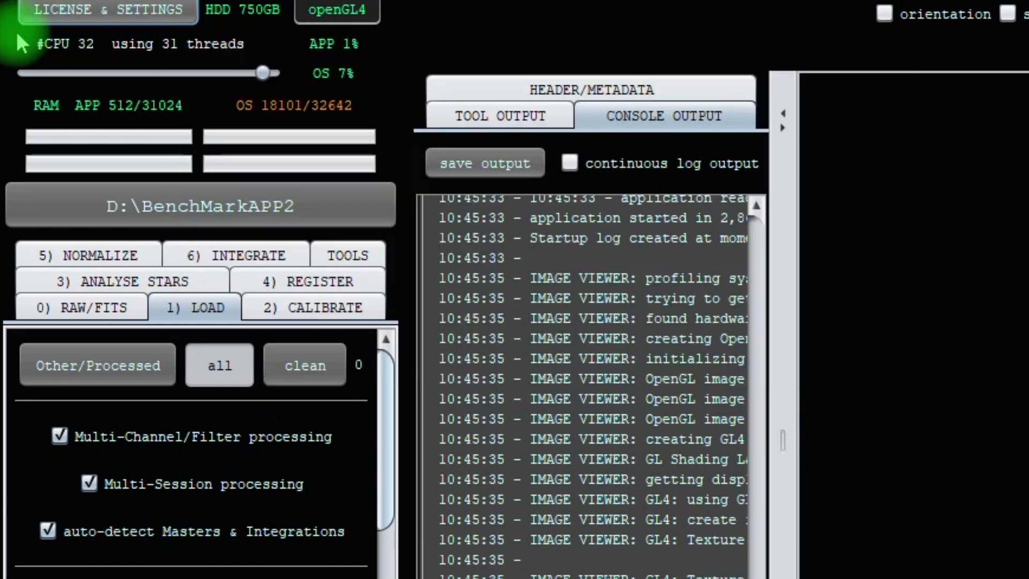
mouse_move(107, 11)
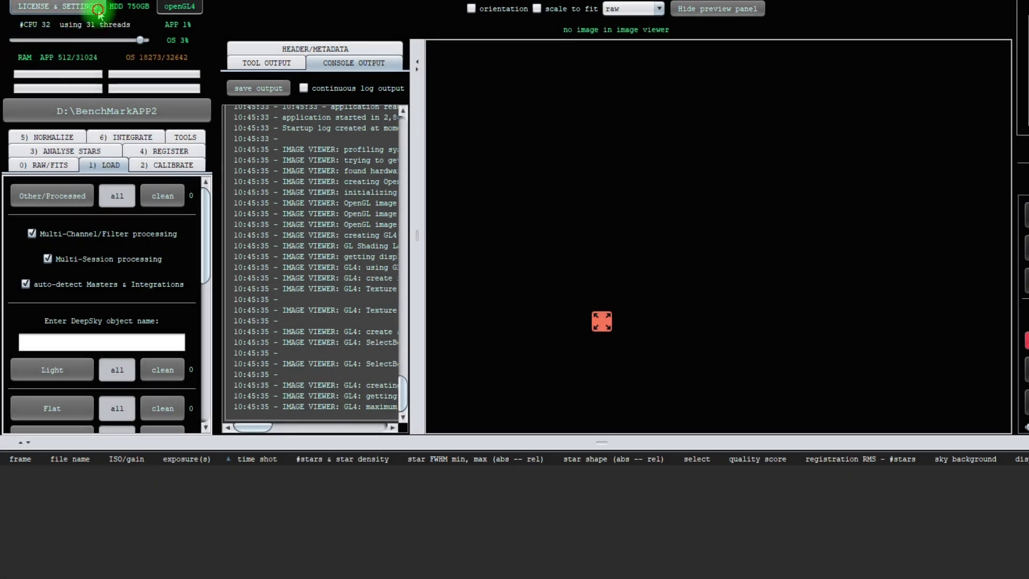
Open the LICENSE & SETTINGS dialog with reset, console, sound and chart options.
click(57, 6)
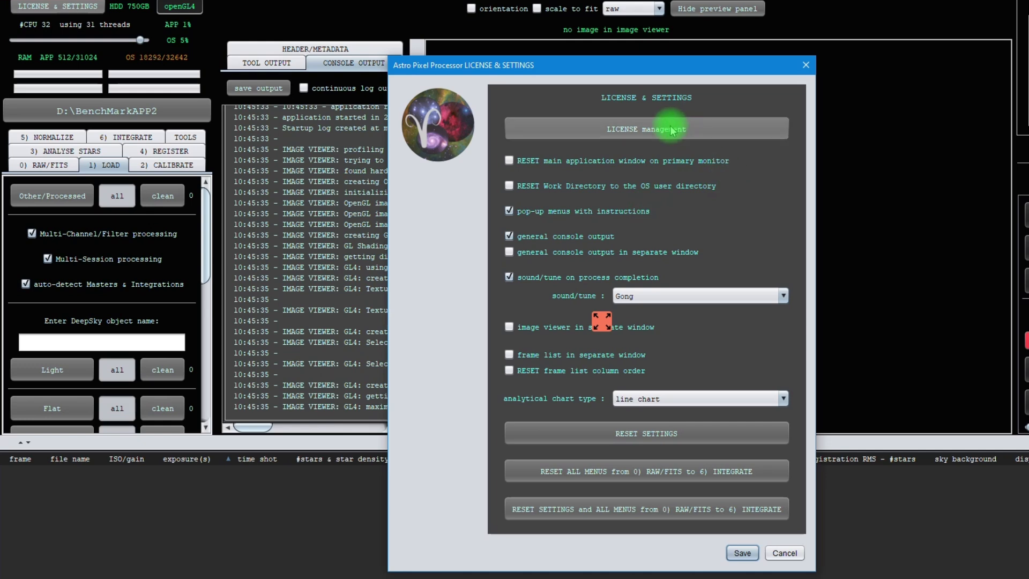
mouse_move(667, 174)
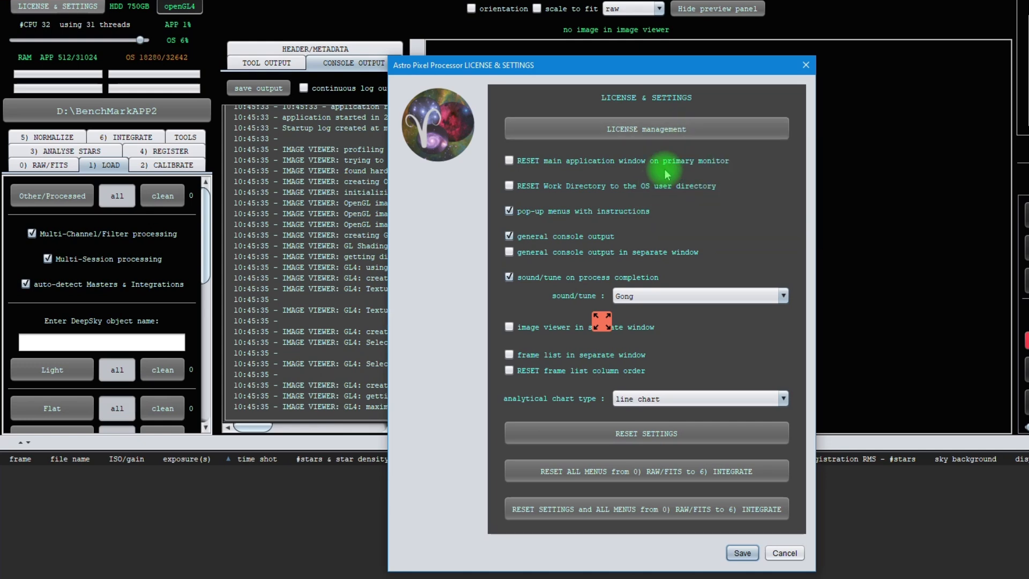
mouse_move(730, 203)
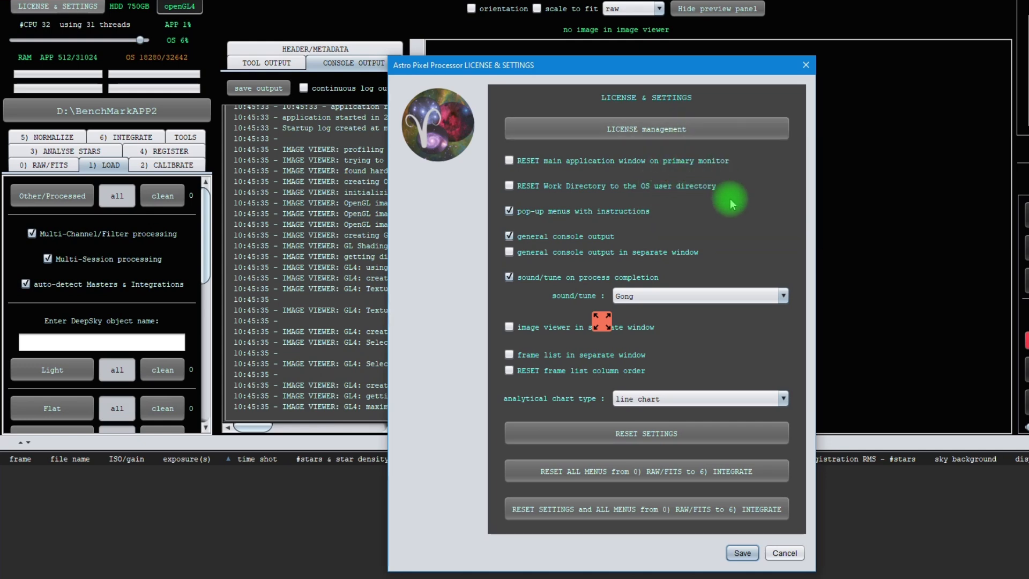
mouse_move(697, 344)
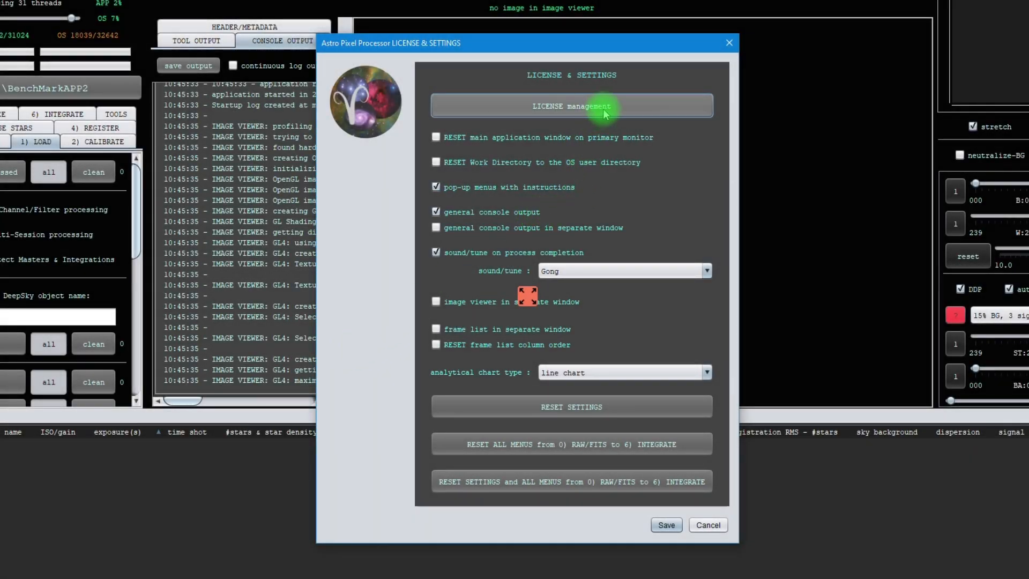
click(571, 105)
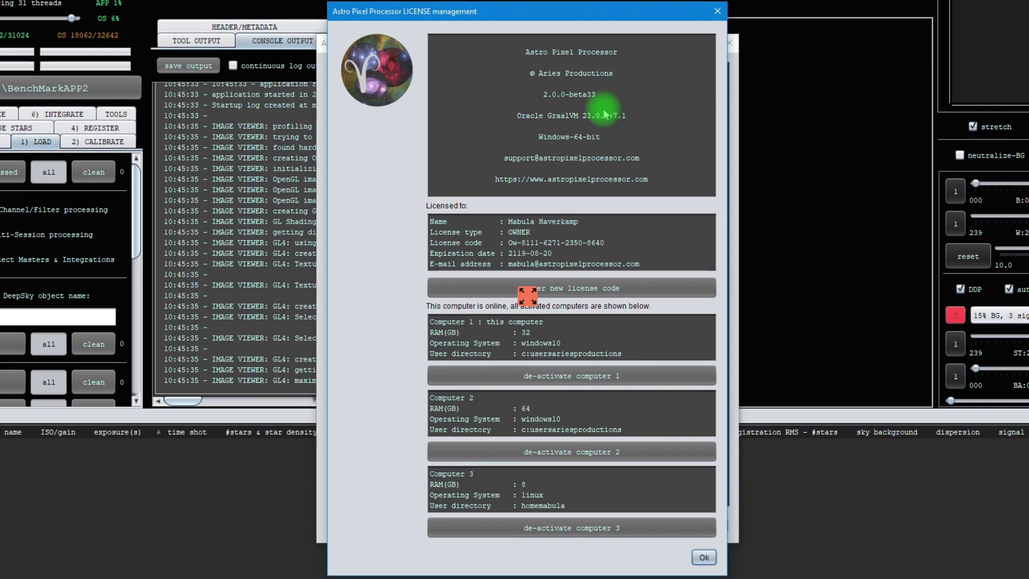
mouse_move(377, 283)
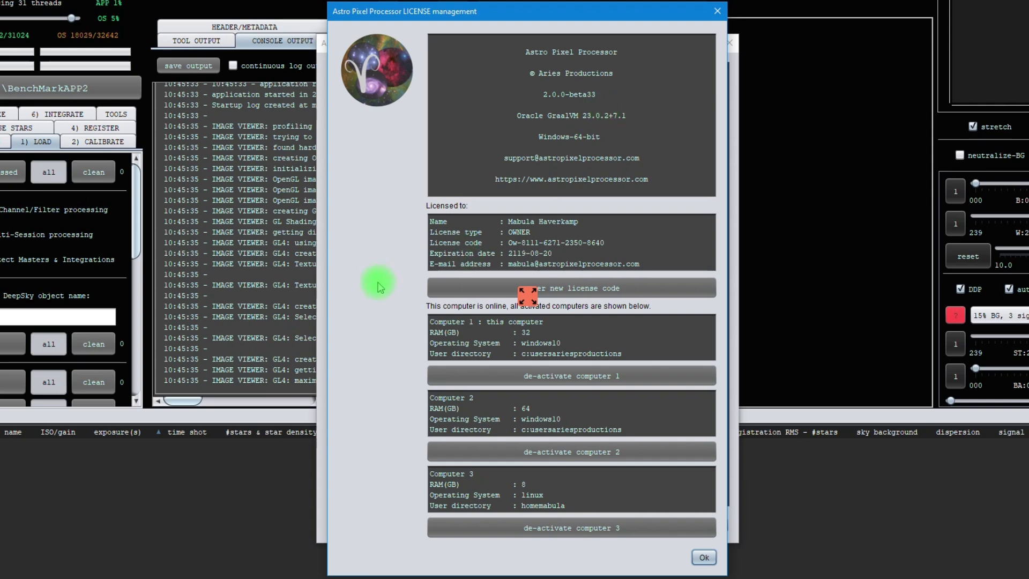
mouse_move(371, 331)
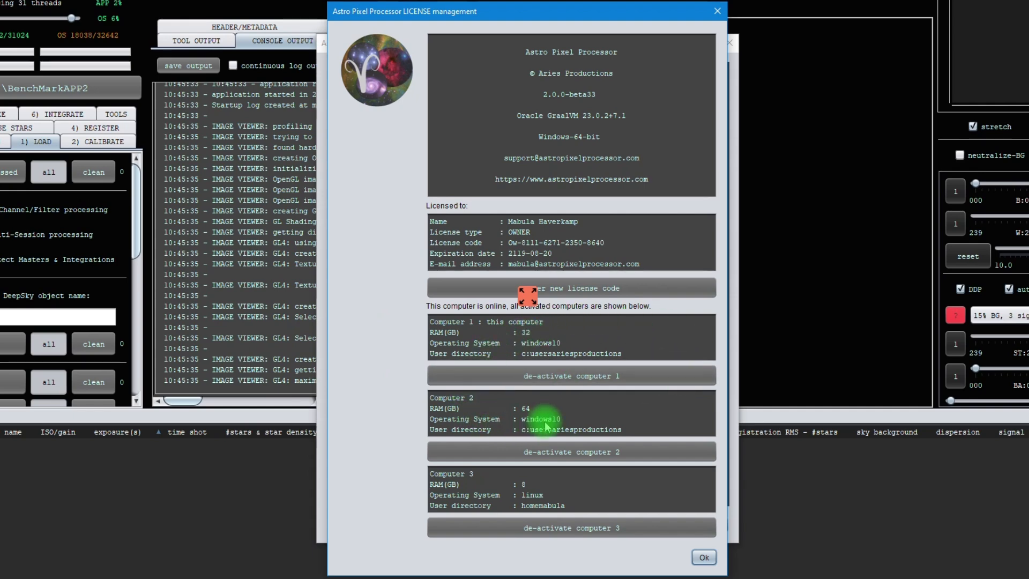
mouse_move(467, 400)
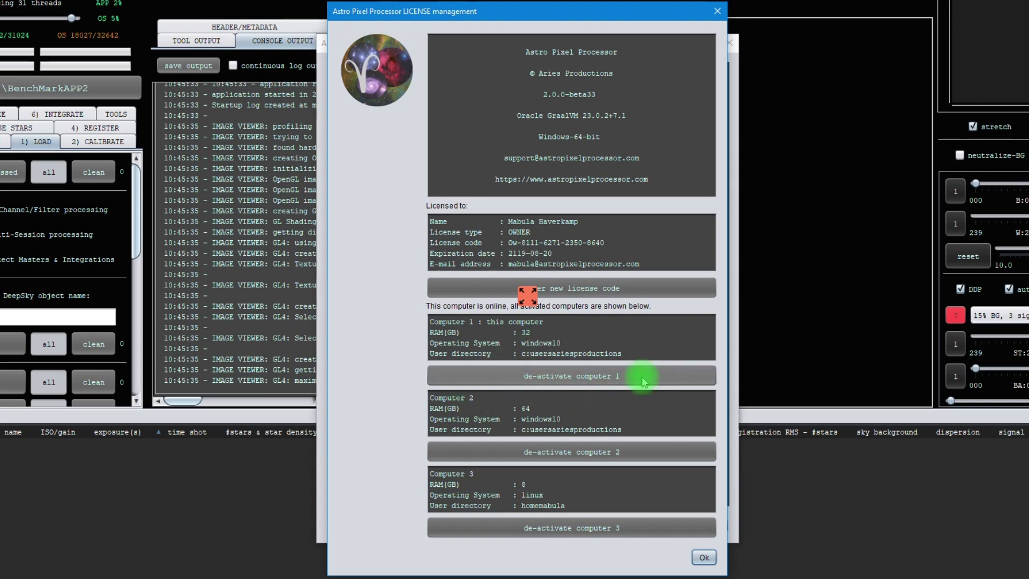
mouse_move(620, 471)
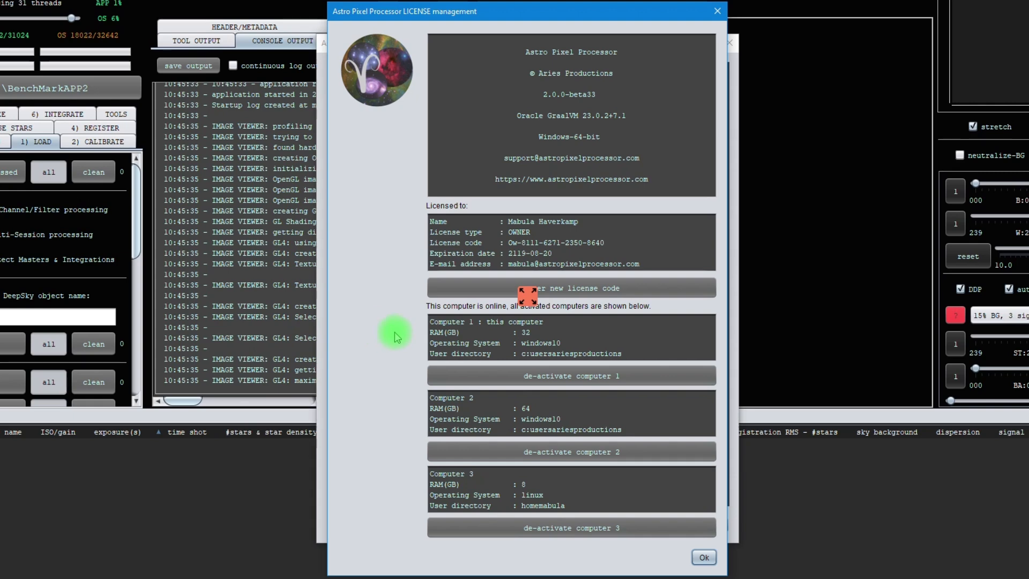
mouse_move(577, 318)
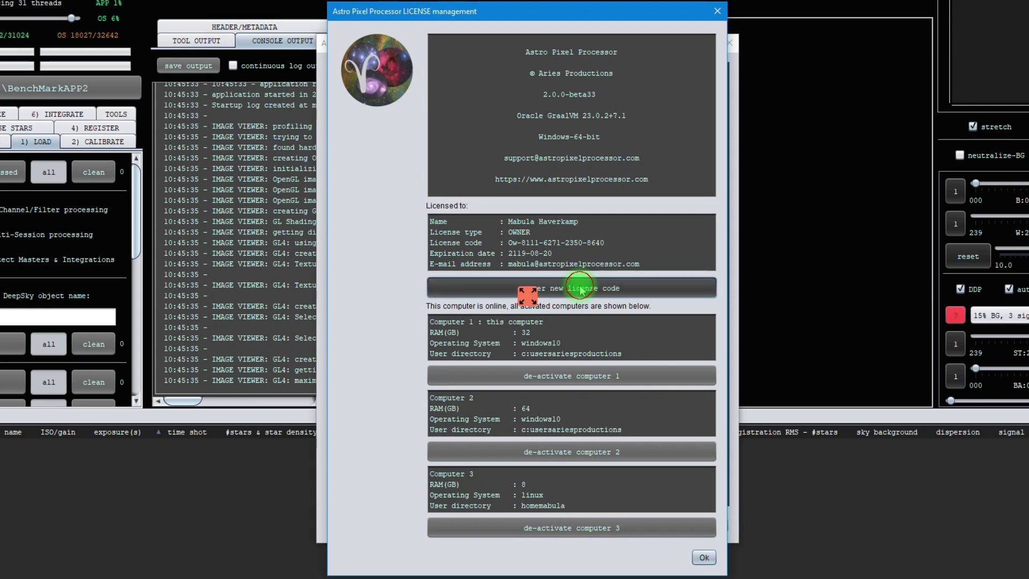
click(570, 287)
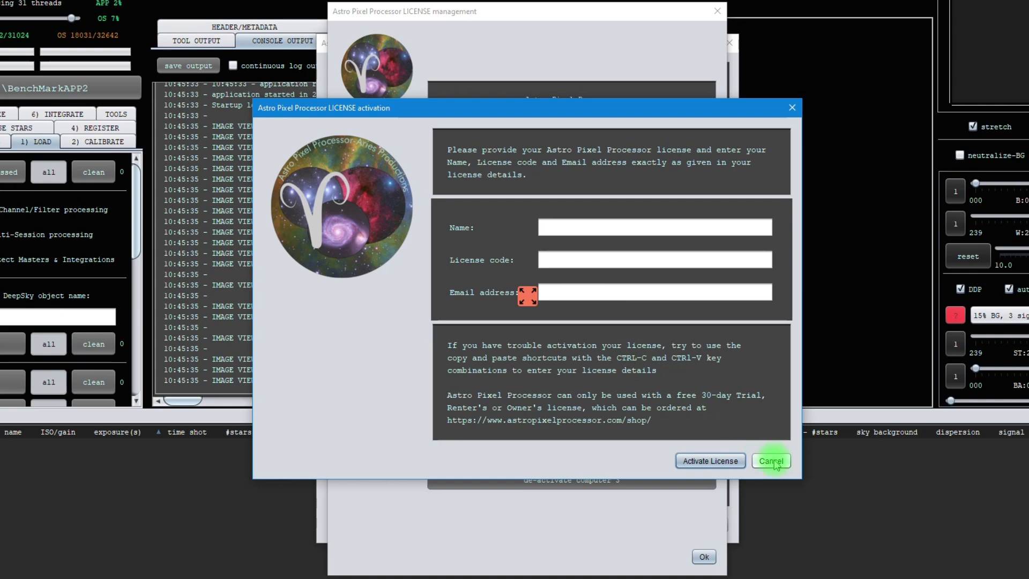
click(771, 460)
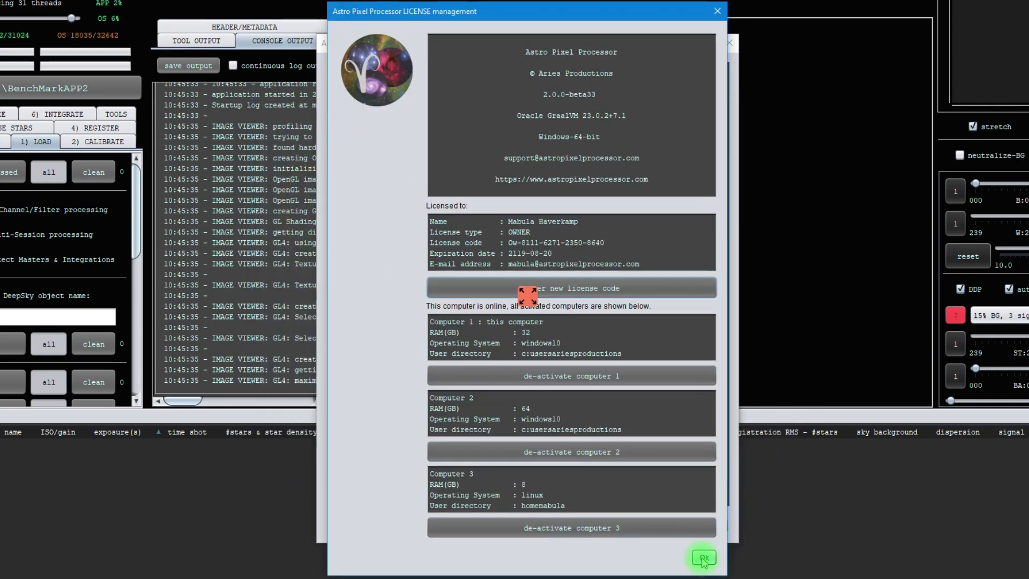
click(703, 559)
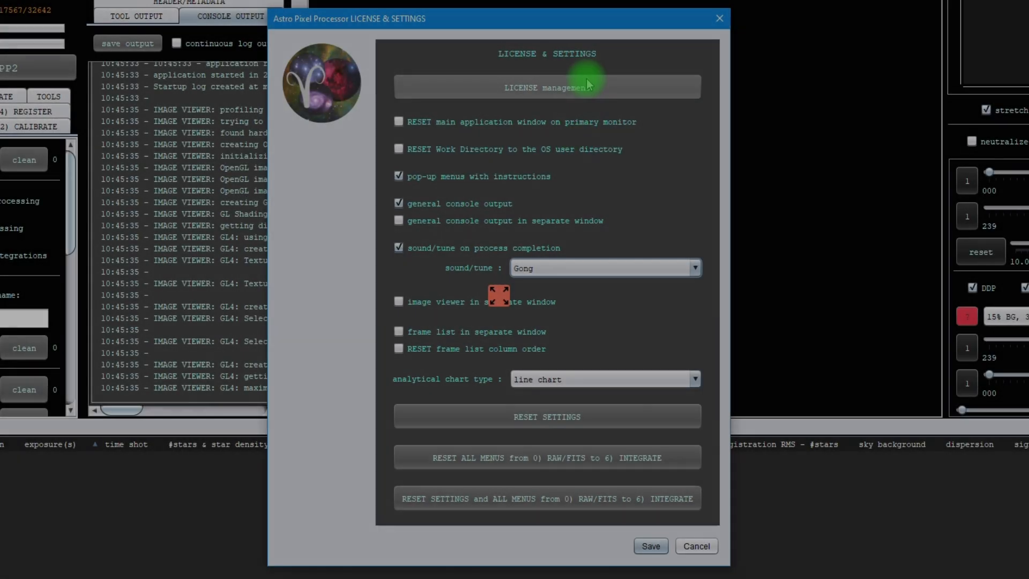
mouse_move(440, 221)
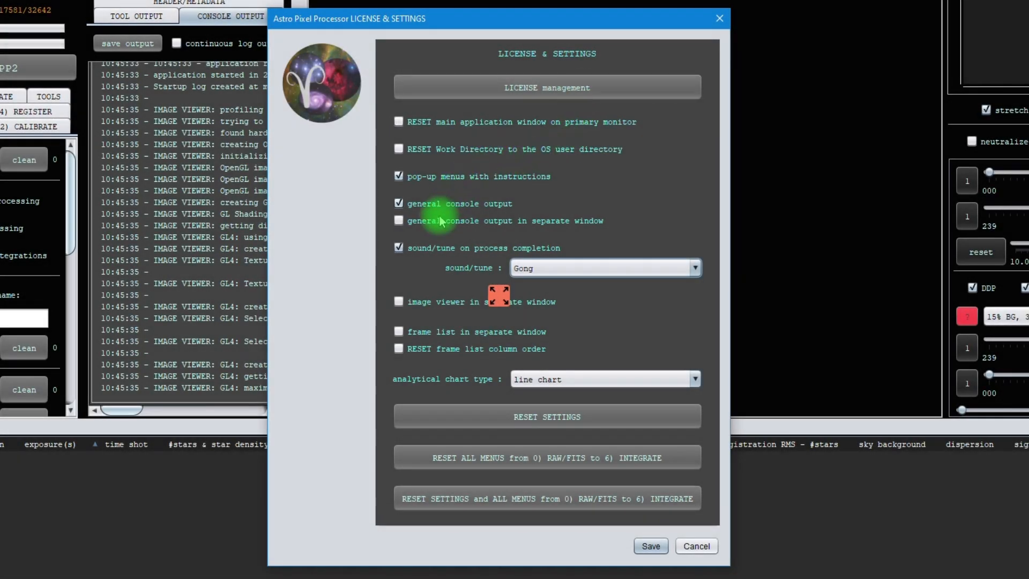
mouse_move(610, 338)
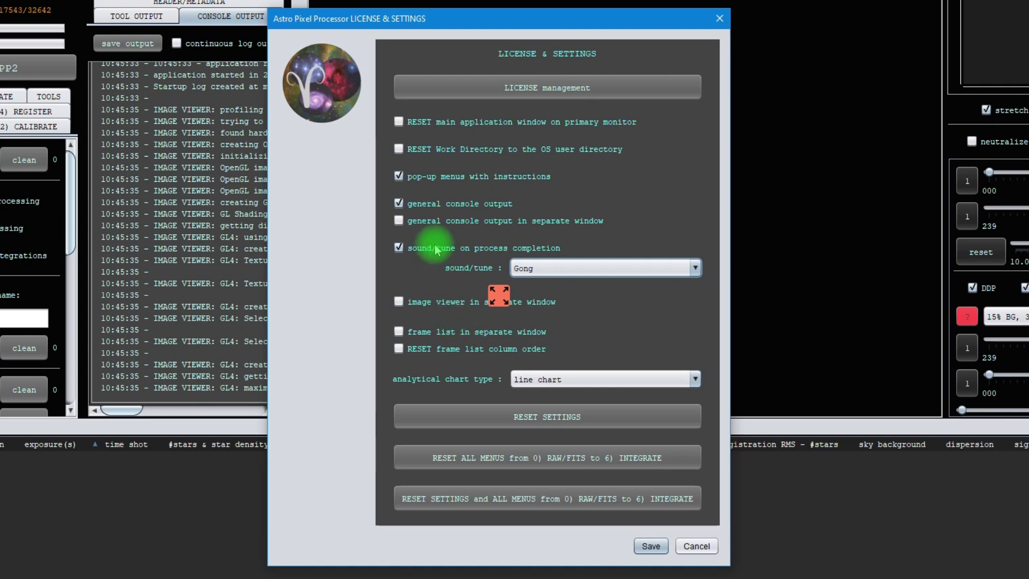
mouse_move(546, 181)
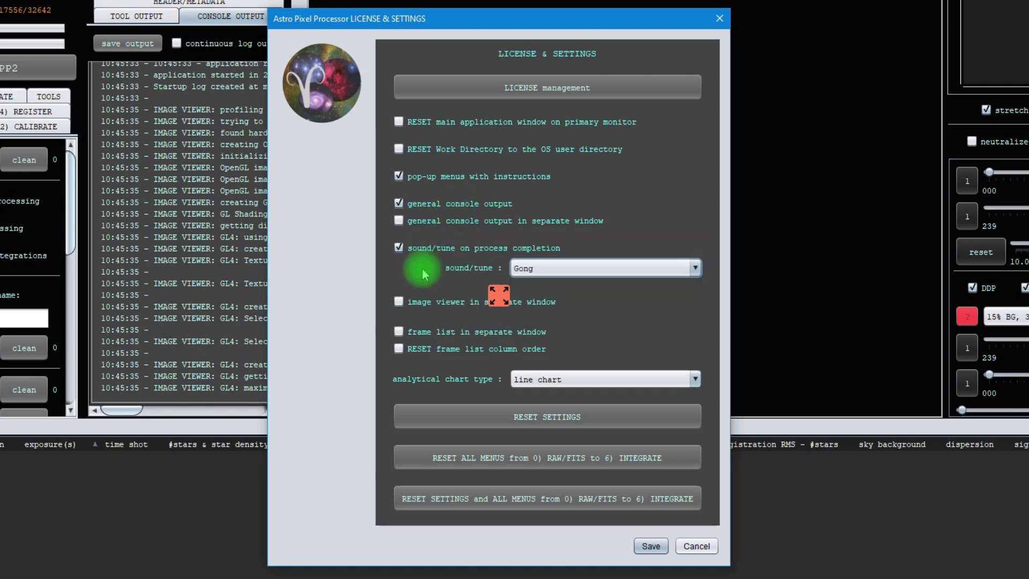
click(693, 268)
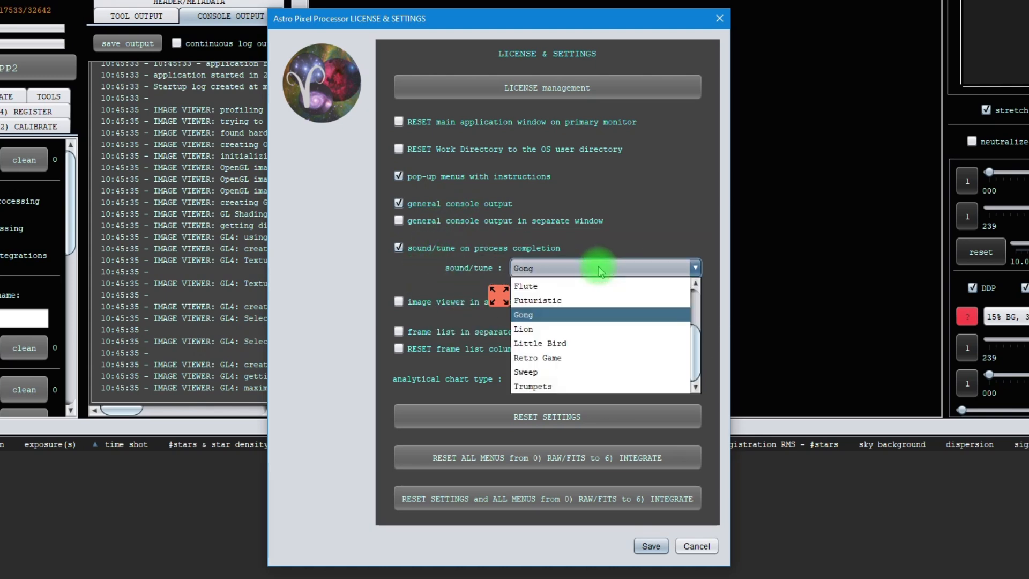
click(540, 343)
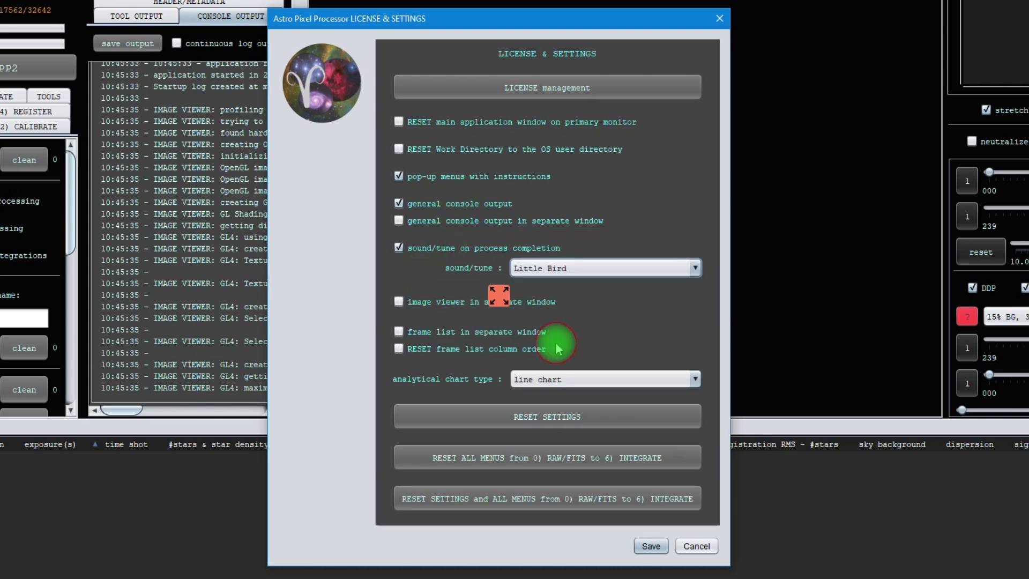
mouse_move(587, 322)
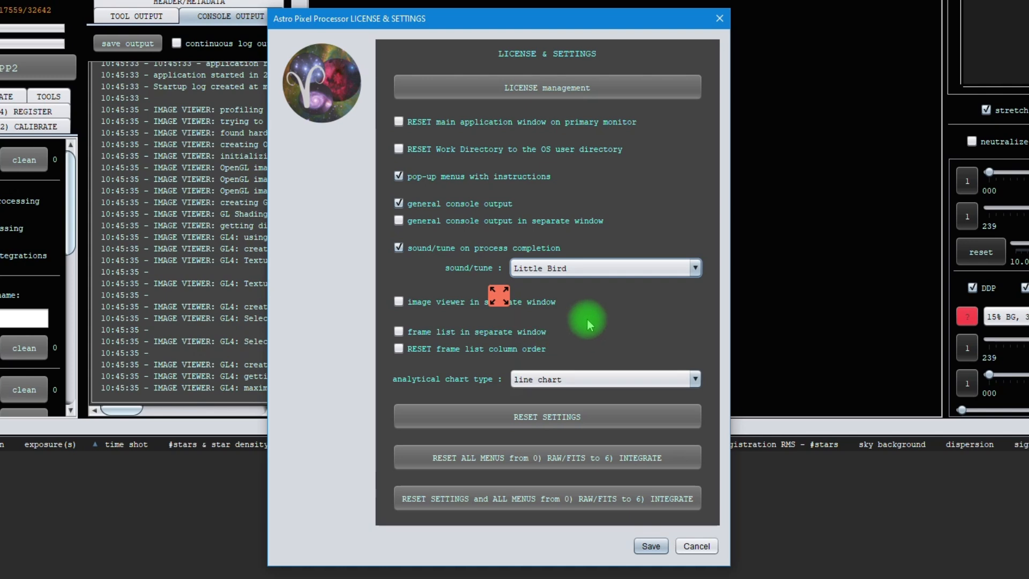
mouse_move(543, 310)
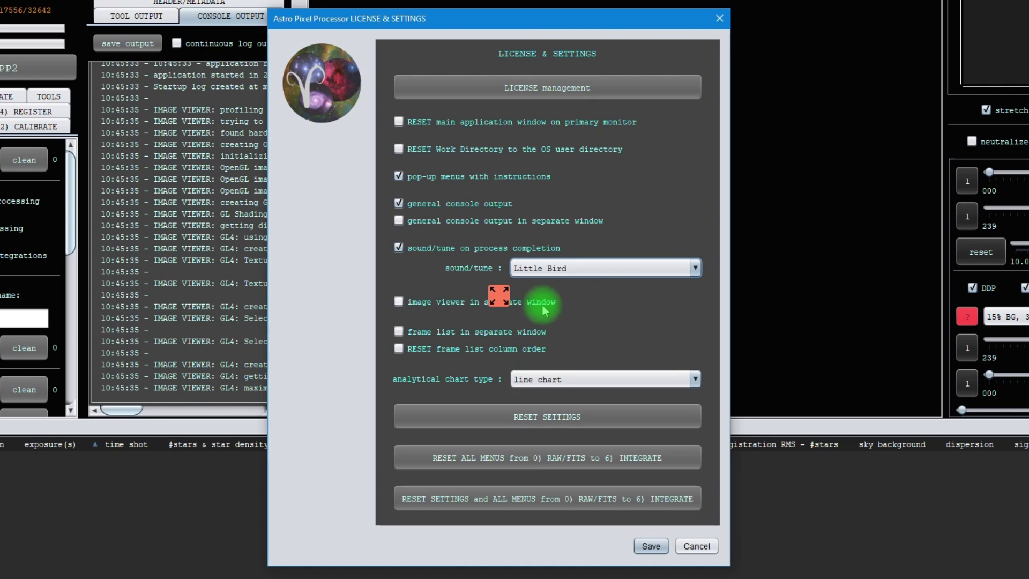
mouse_move(560, 309)
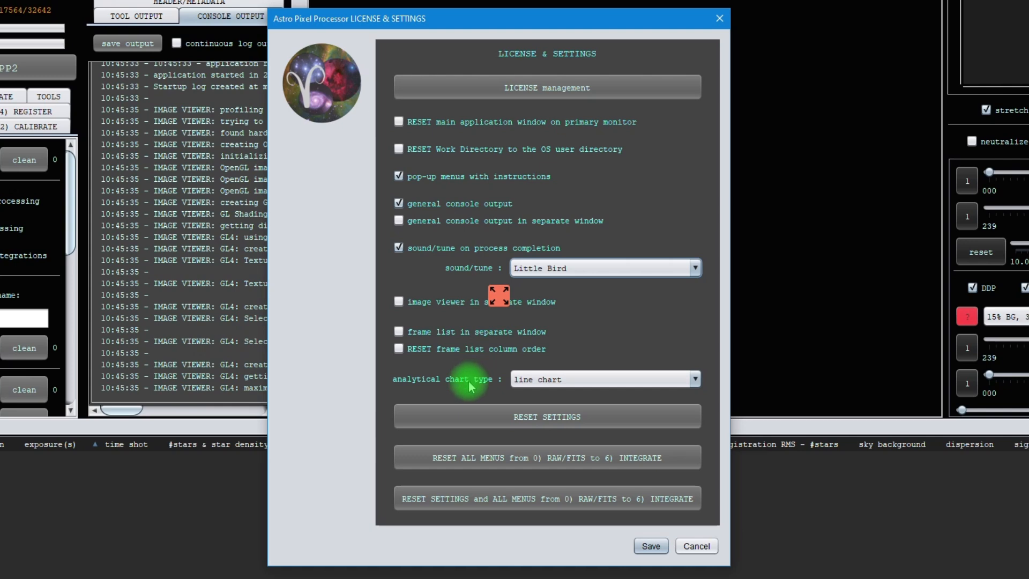
mouse_move(418, 395)
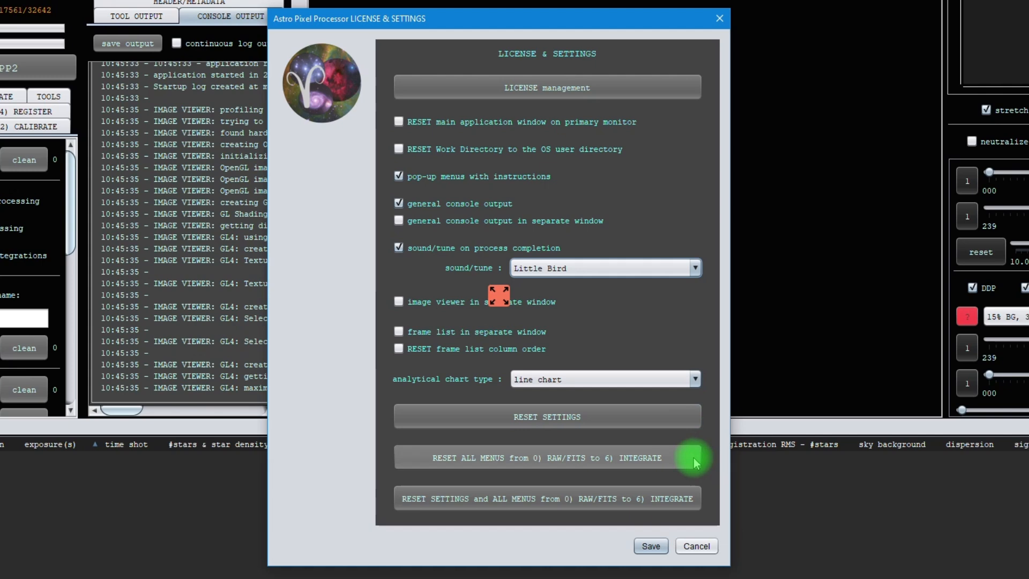
mouse_move(693, 462)
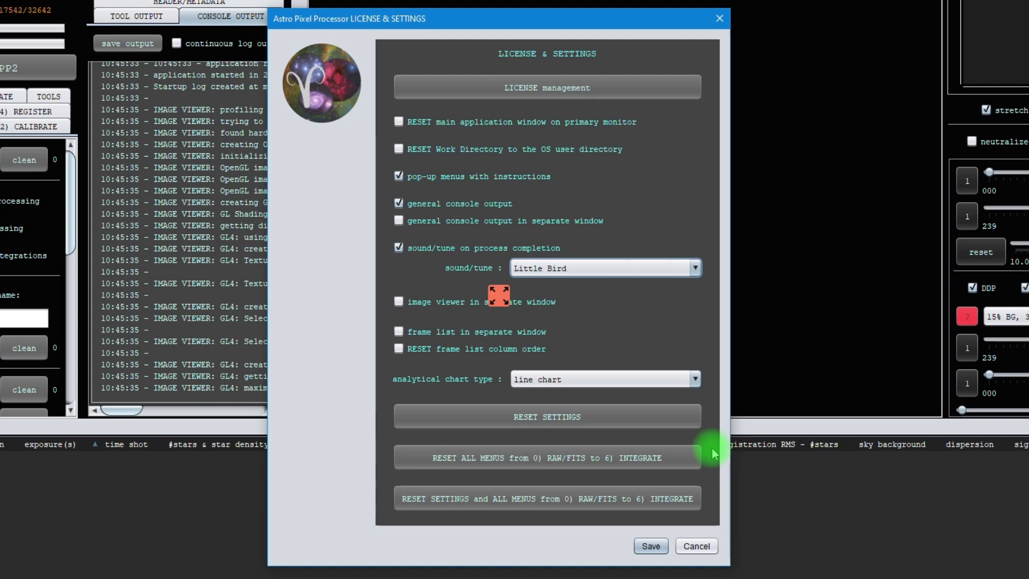
mouse_move(708, 505)
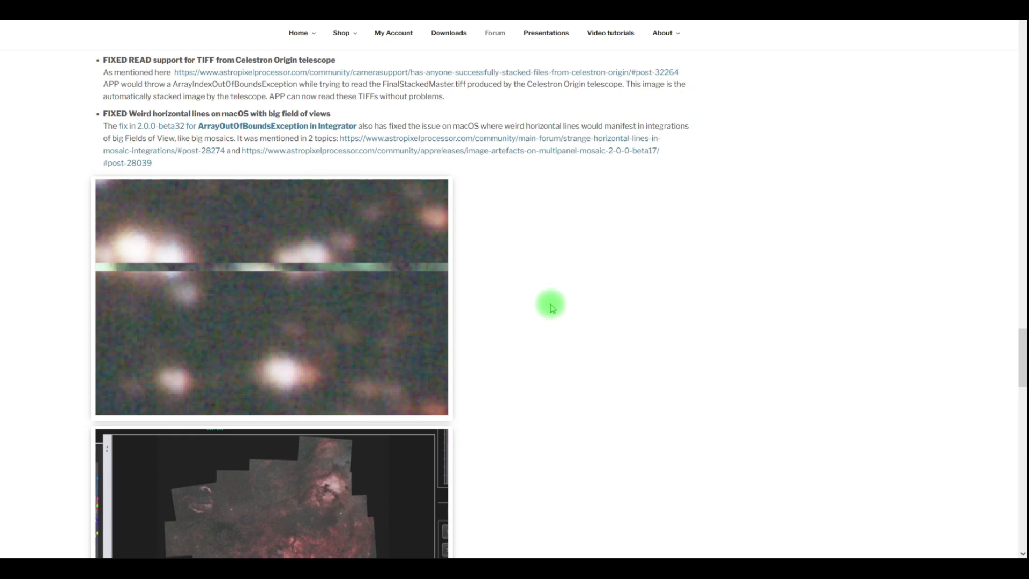
mouse_move(536, 285)
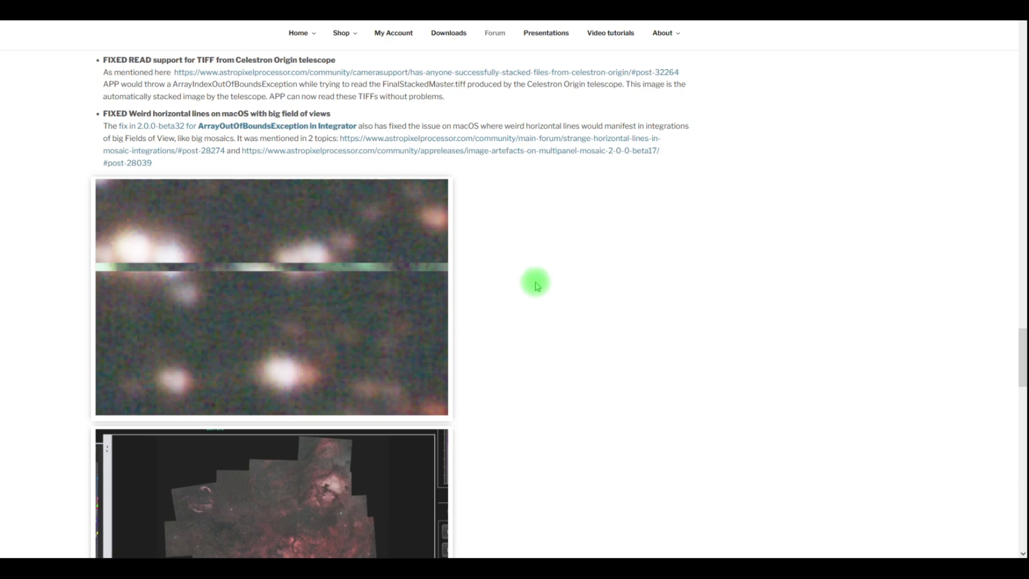
Scroll the beta33 notes to the macOS horizontal-lines fix and its star-field screenshots.
scroll(down, 3)
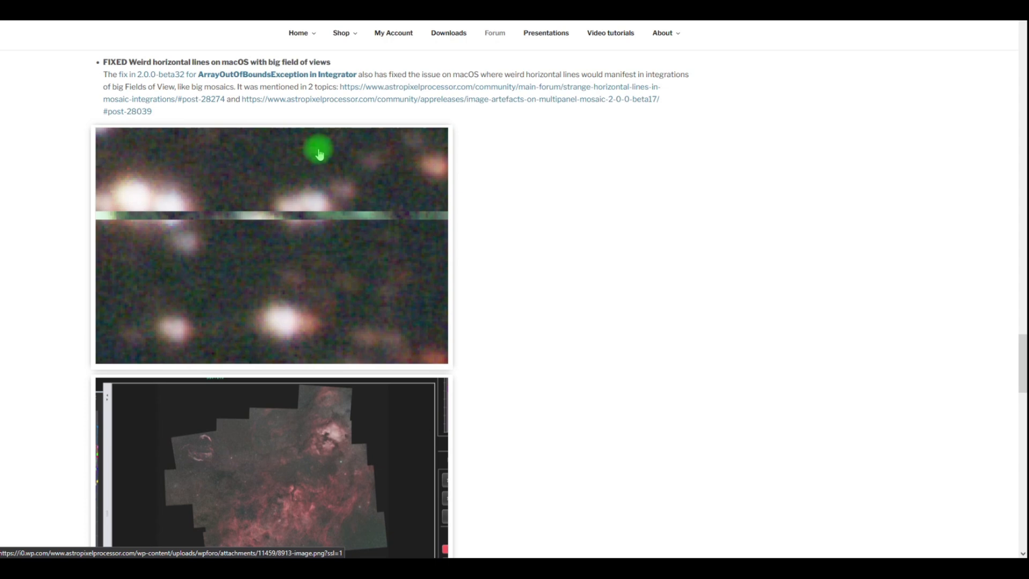
mouse_move(162, 229)
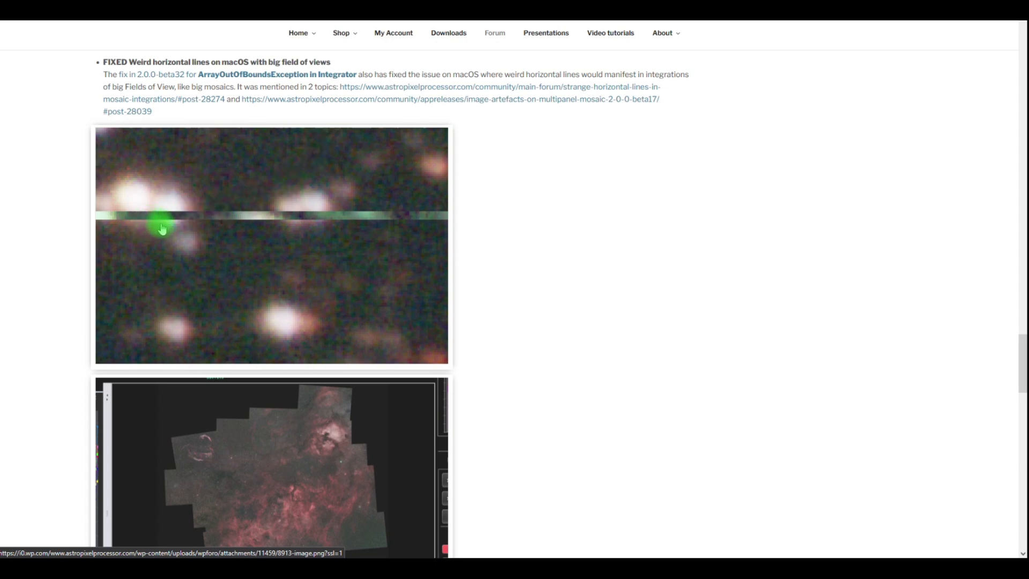
scroll(down, 3)
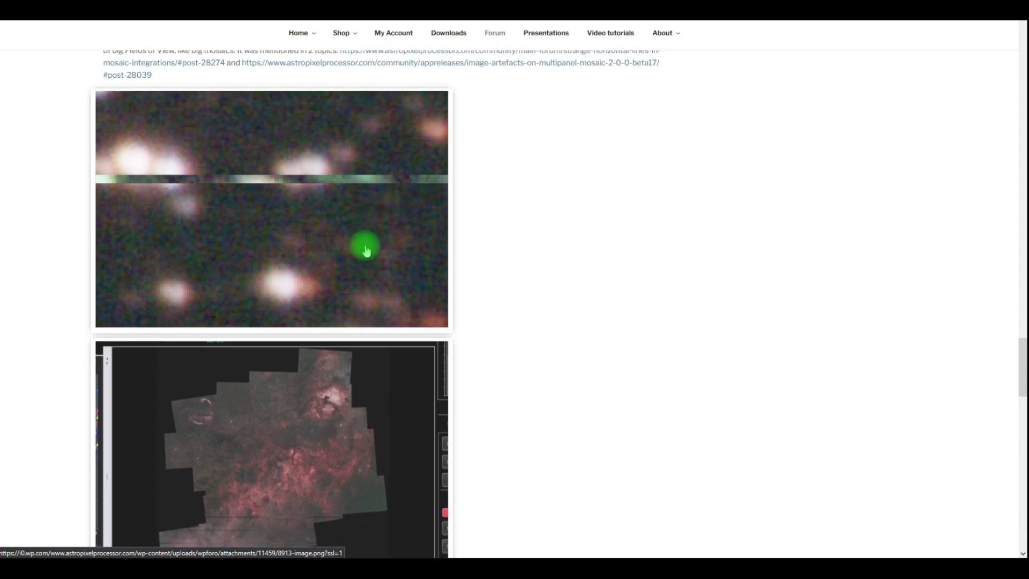
scroll(down, 3)
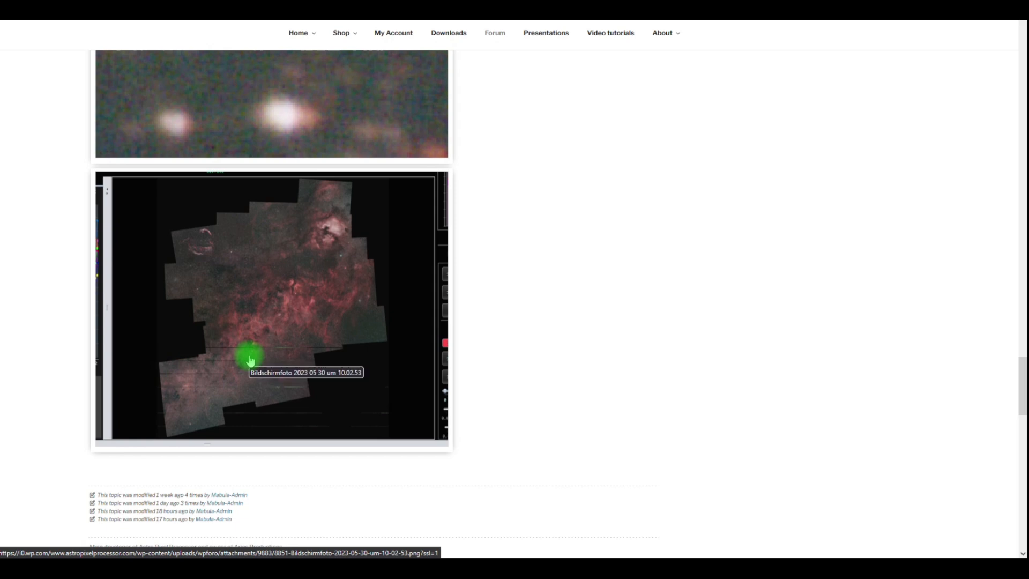
scroll(up, 3)
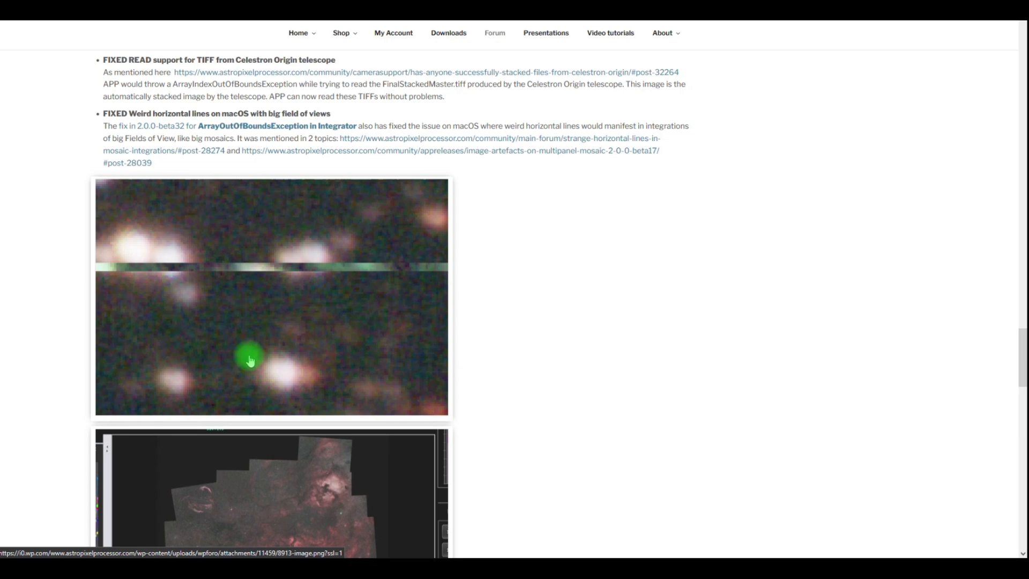
mouse_move(267, 367)
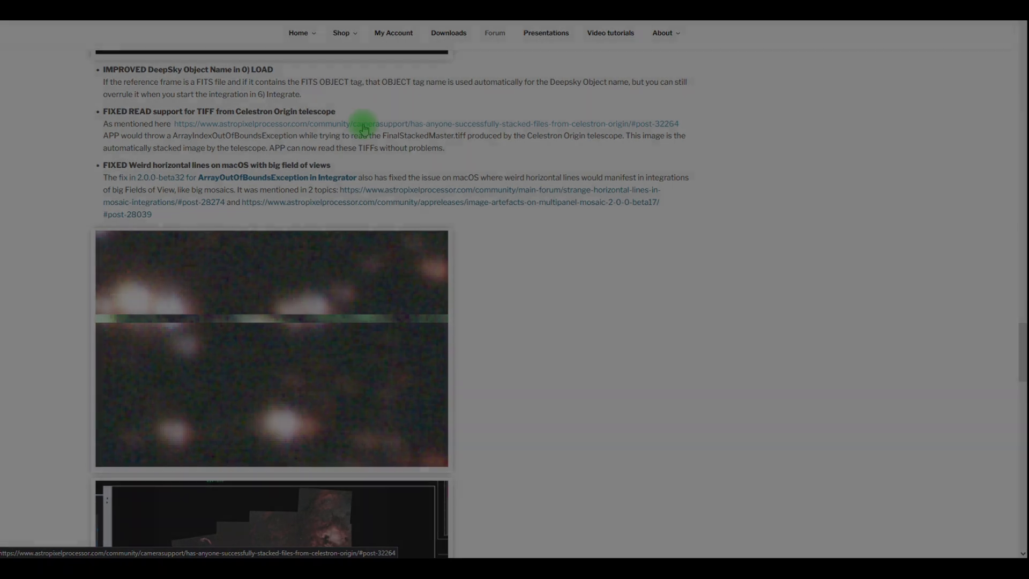
Go to the website's Downloads page listing Windows, Linux and macOS installers.
click(448, 33)
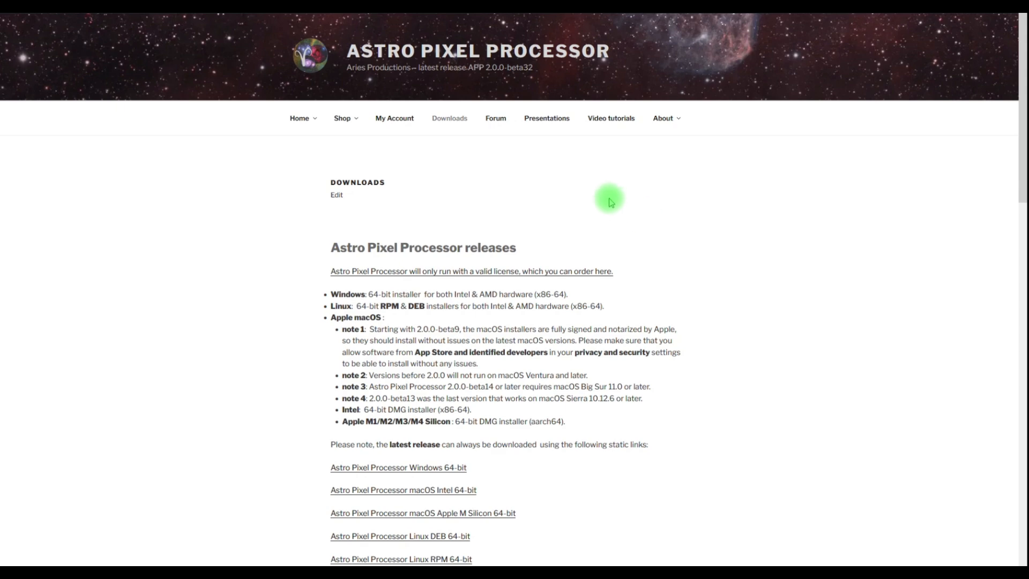
mouse_move(450, 118)
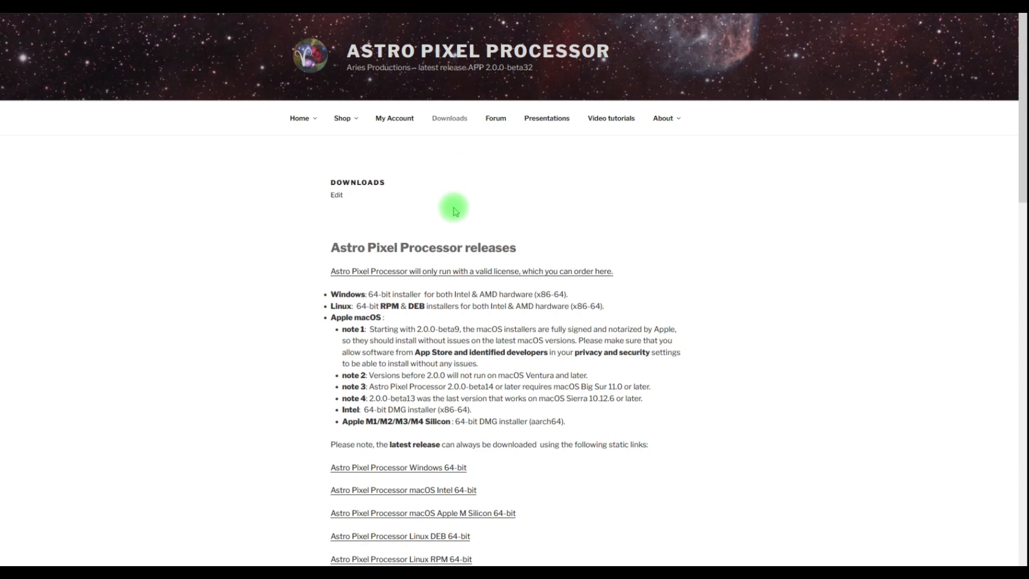
scroll(down, 3)
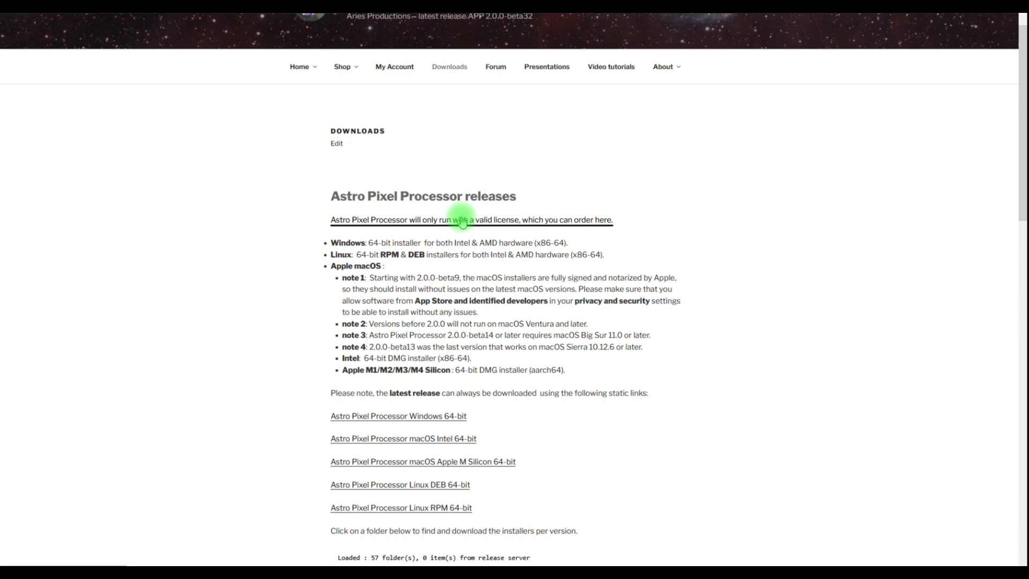
scroll(down, 3)
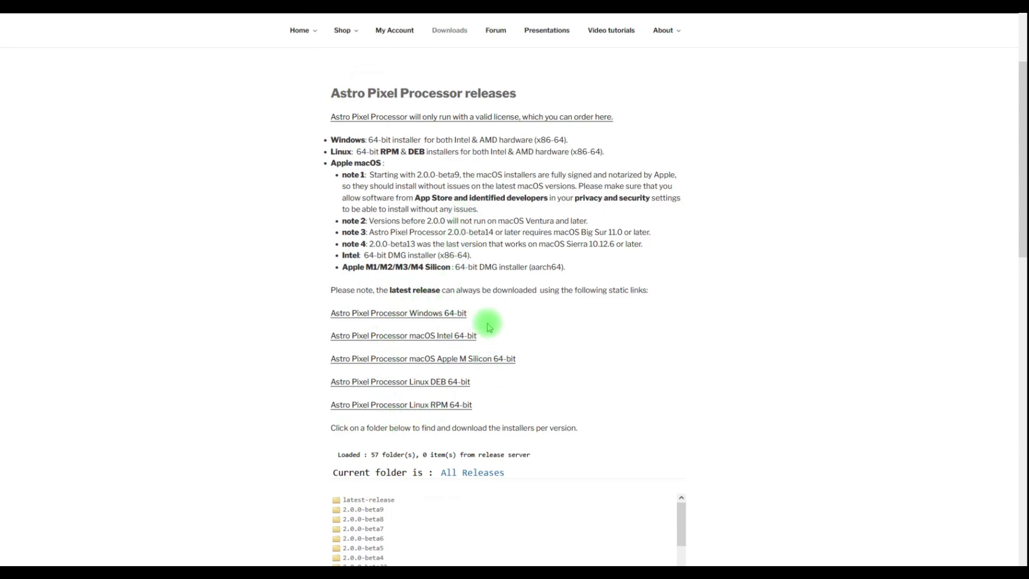
mouse_move(453, 308)
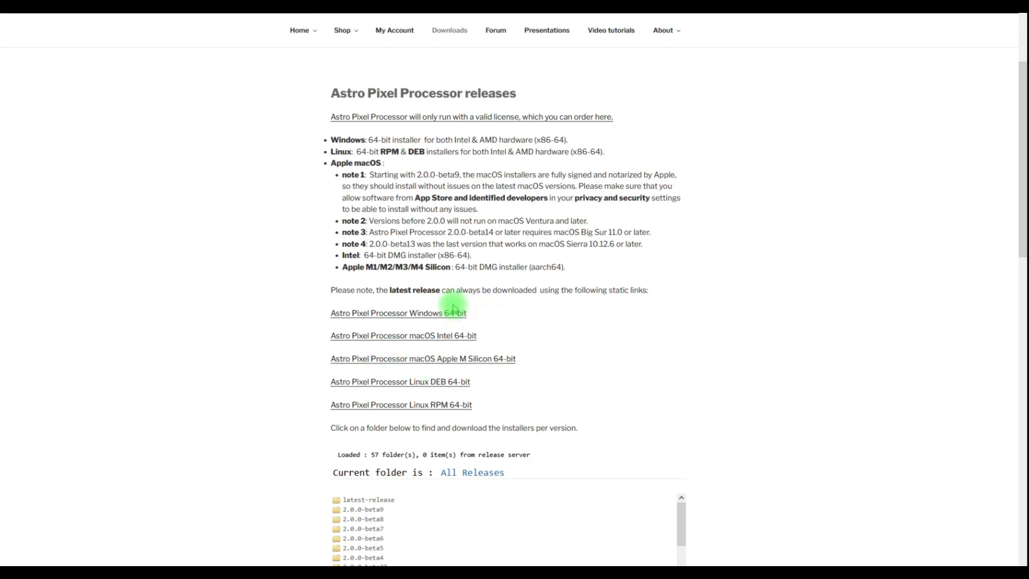
mouse_move(433, 411)
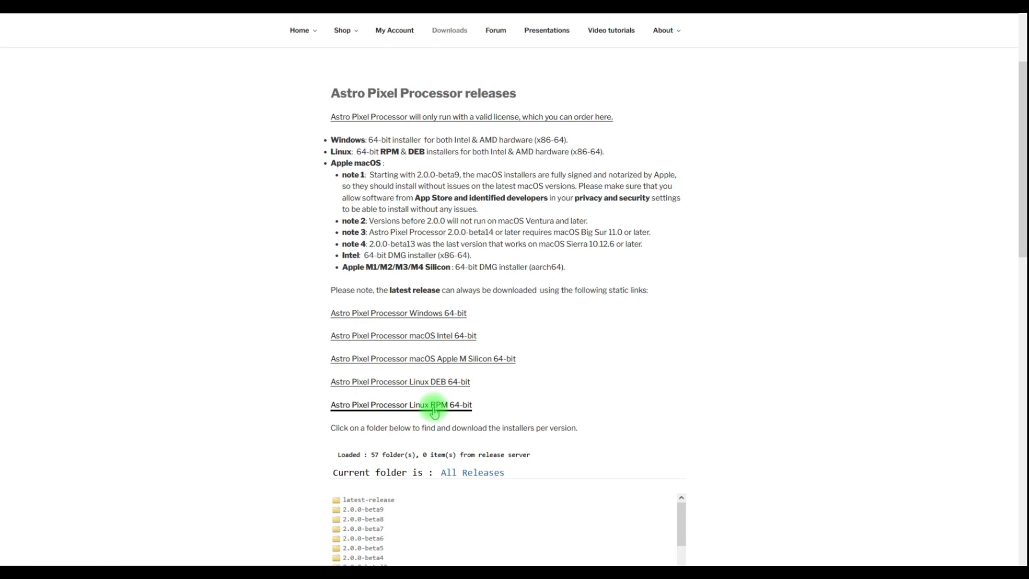
Open the 2.0.0-beta23 release folder to list its five installer zips.
scroll(down, 3)
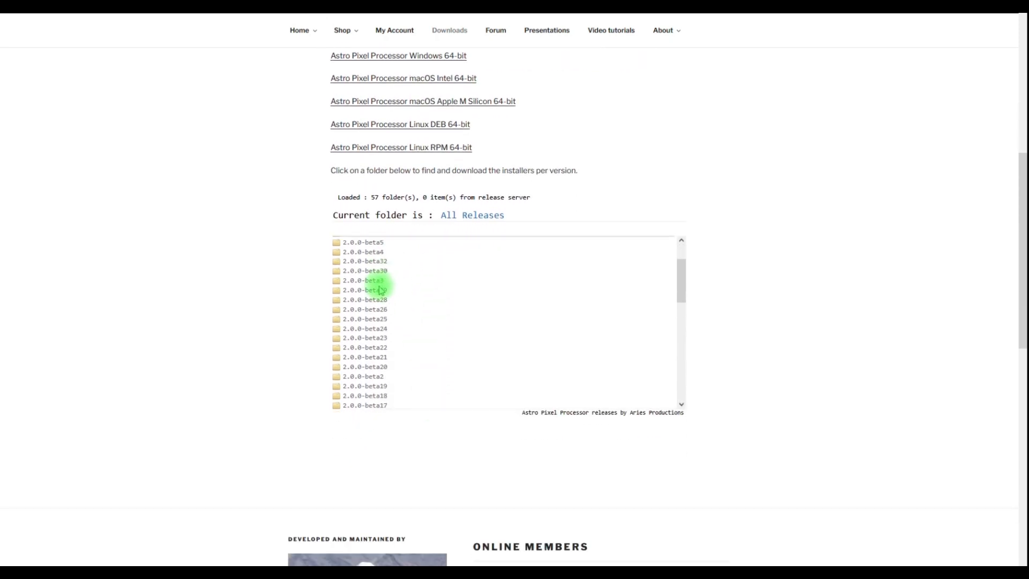
scroll(down, 3)
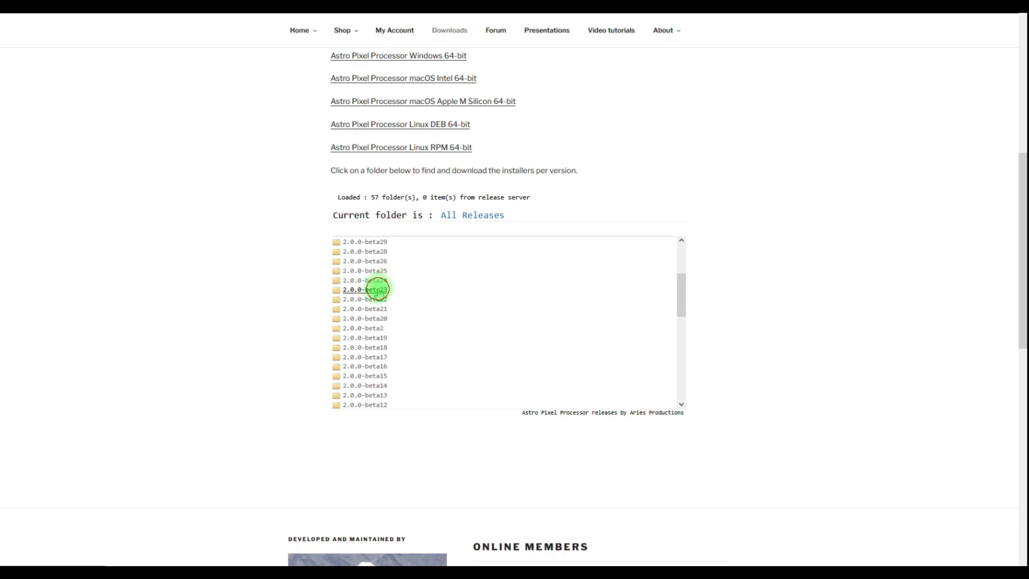
click(365, 289)
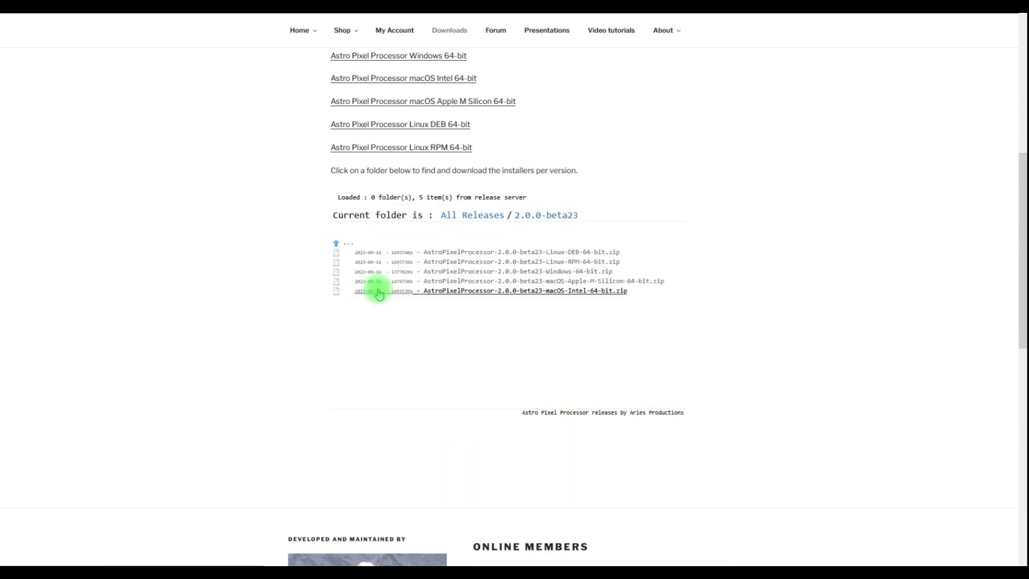